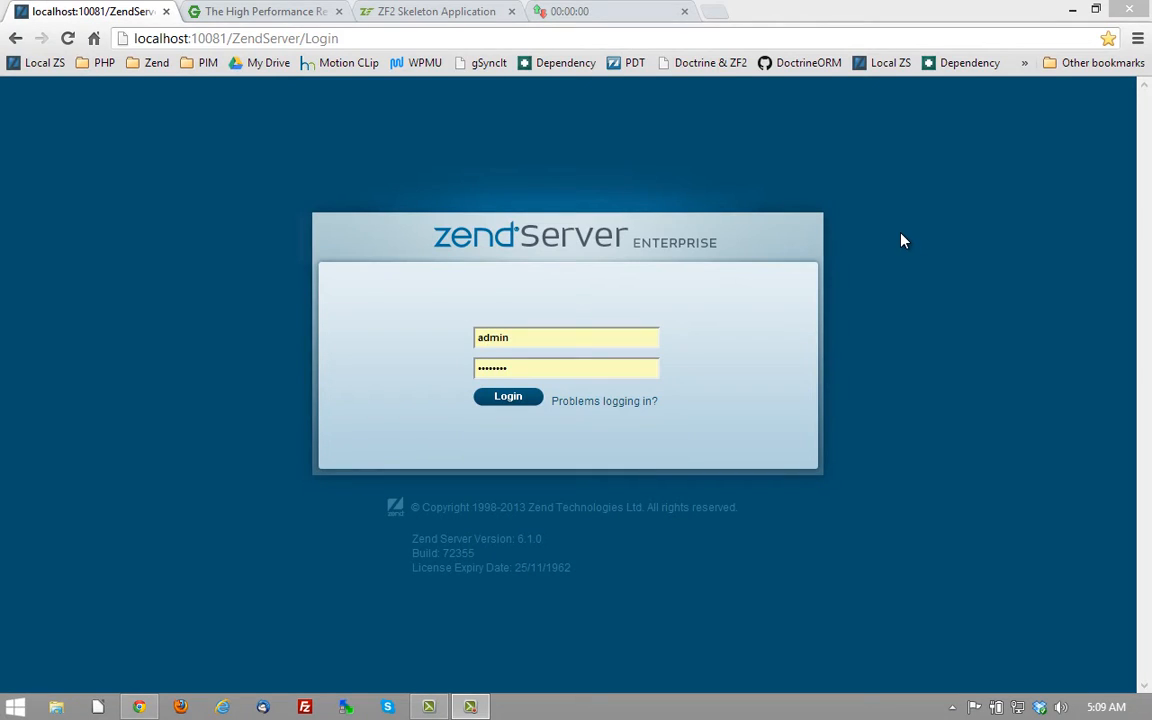
{"action": "mouse_move", "coordinate": [890, 246]}
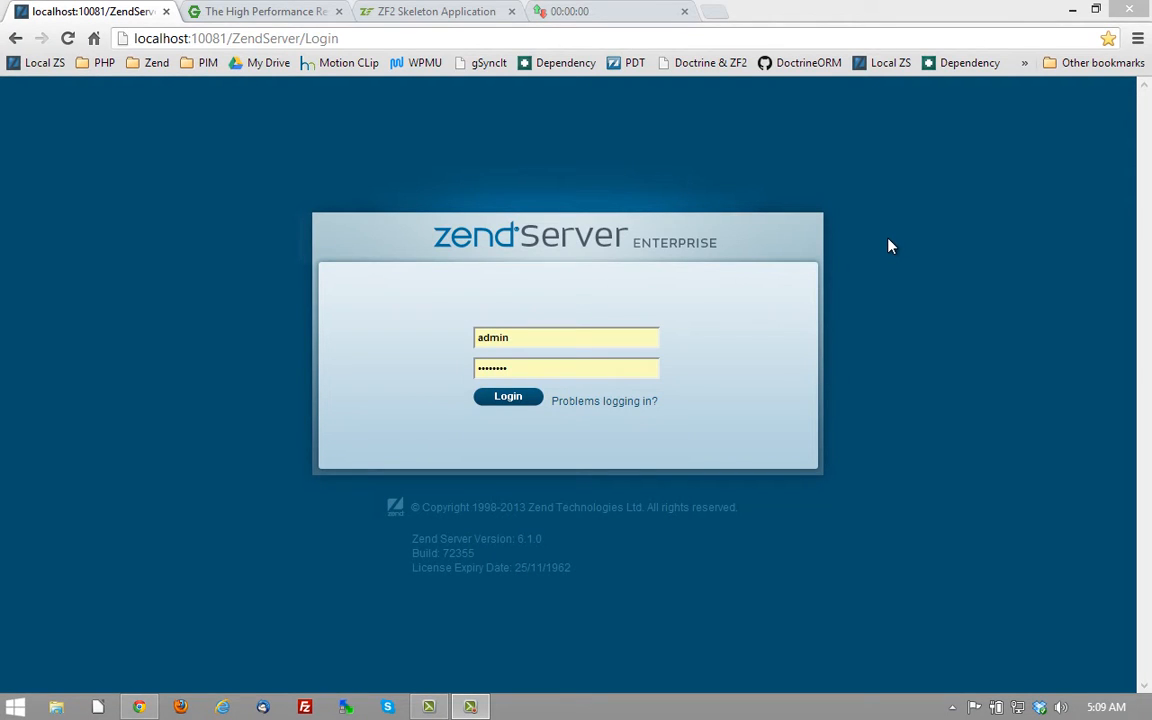
{"action": "mouse_move", "coordinate": [880, 260]}
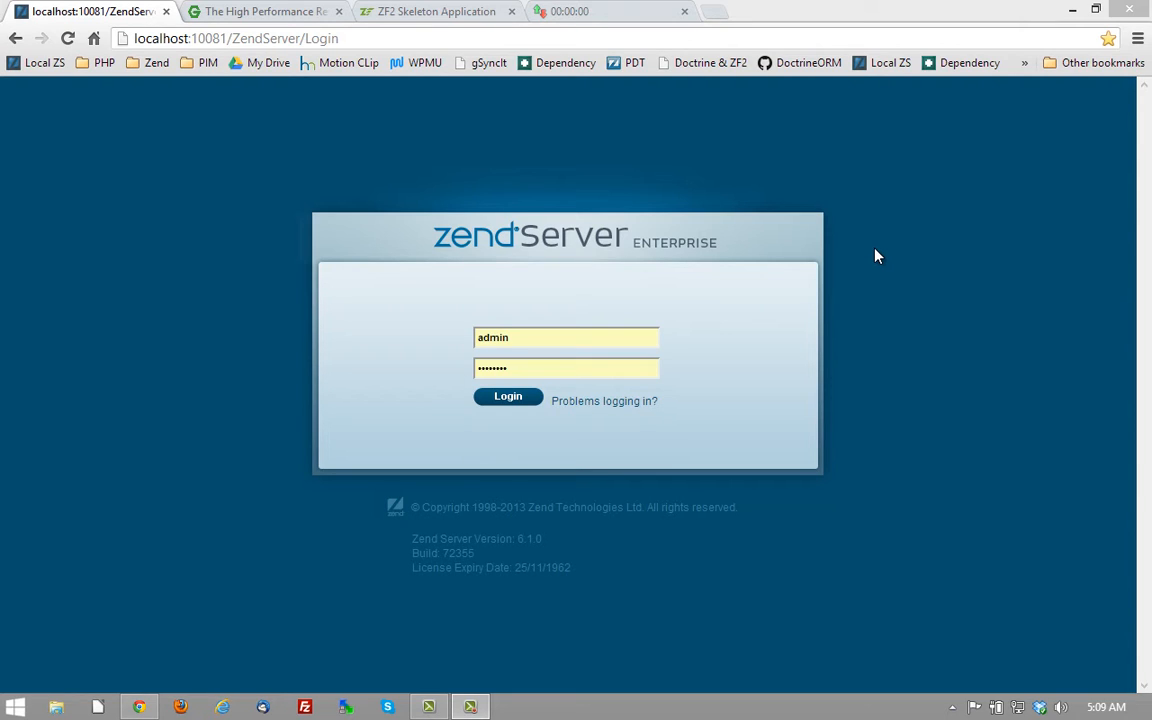
{"action": "mouse_move", "coordinate": [906, 257]}
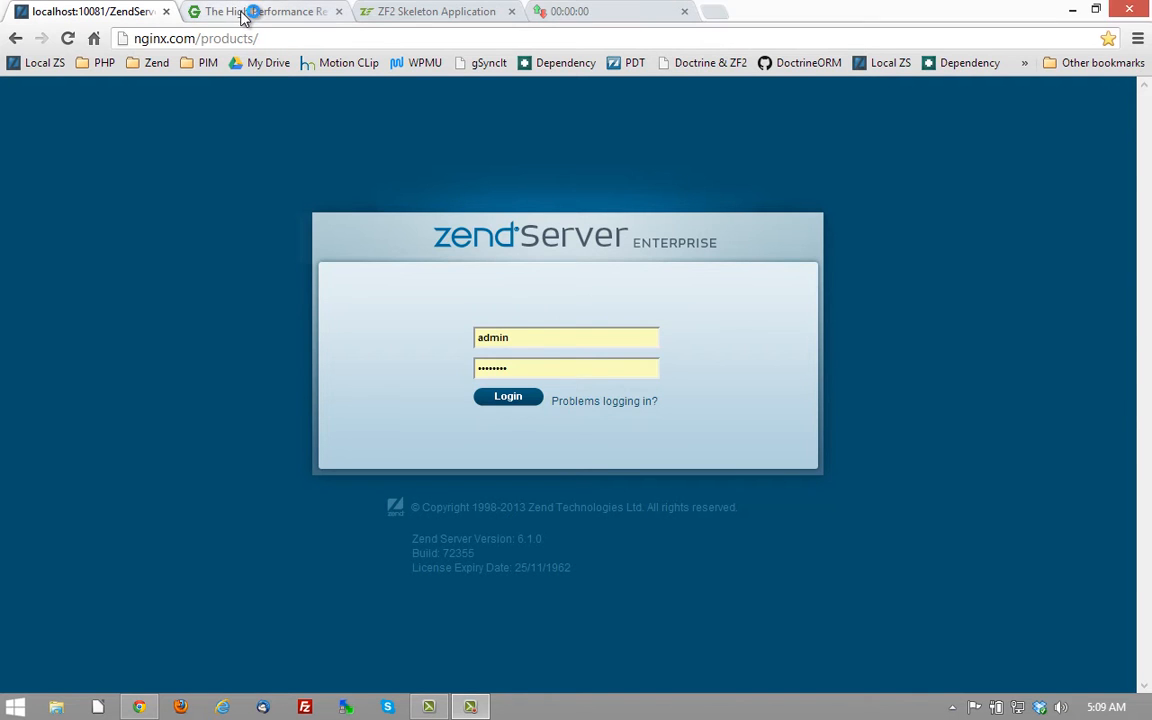
Return from the NGINX page, log into Zend Server, and show Configurations > Components.
{"action": "left_click", "coordinate": [265, 11]}
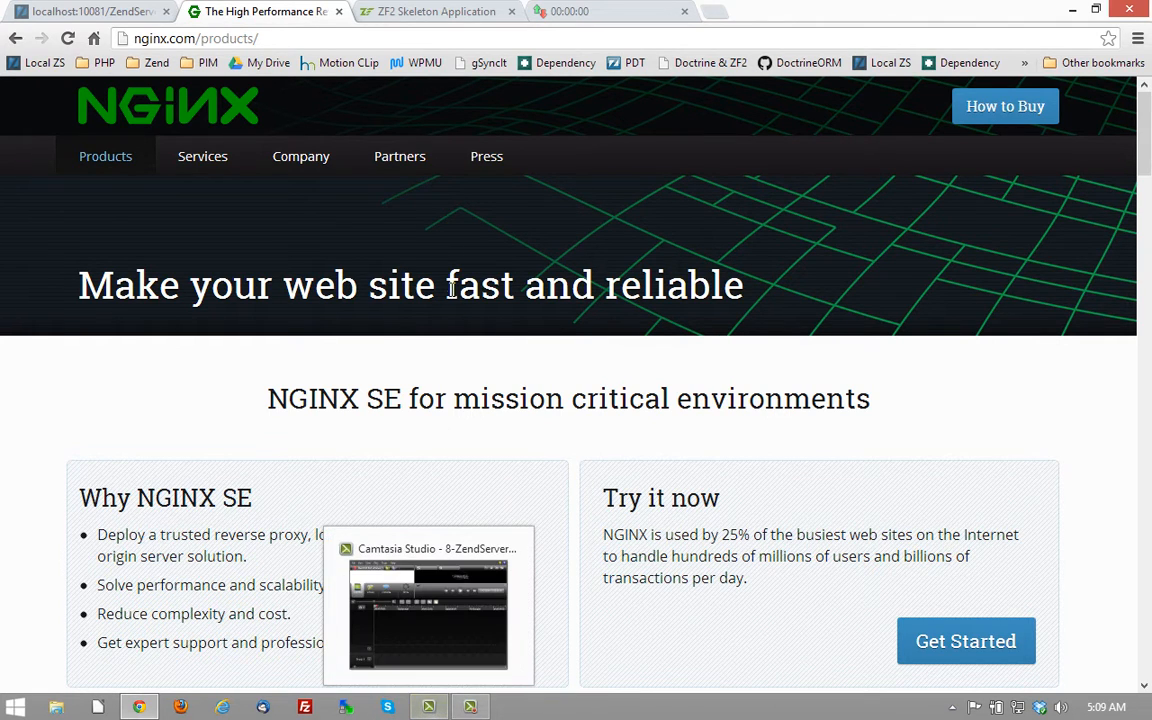
{"action": "mouse_move", "coordinate": [695, 151]}
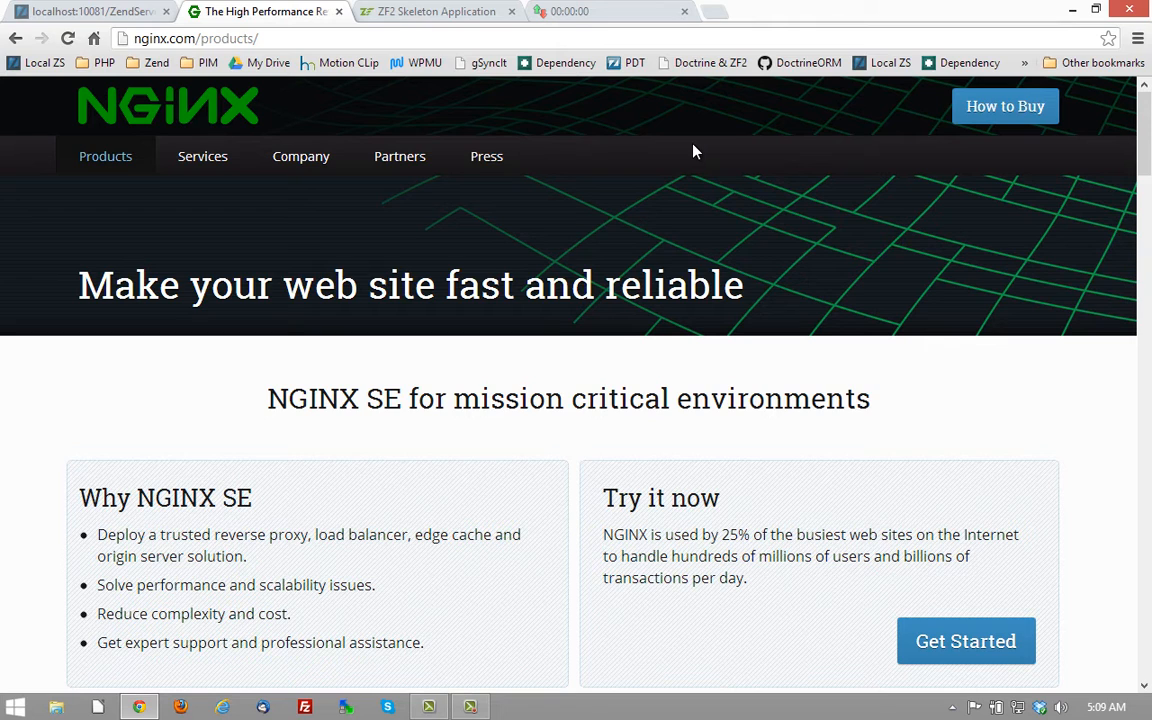
{"action": "mouse_move", "coordinate": [698, 131]}
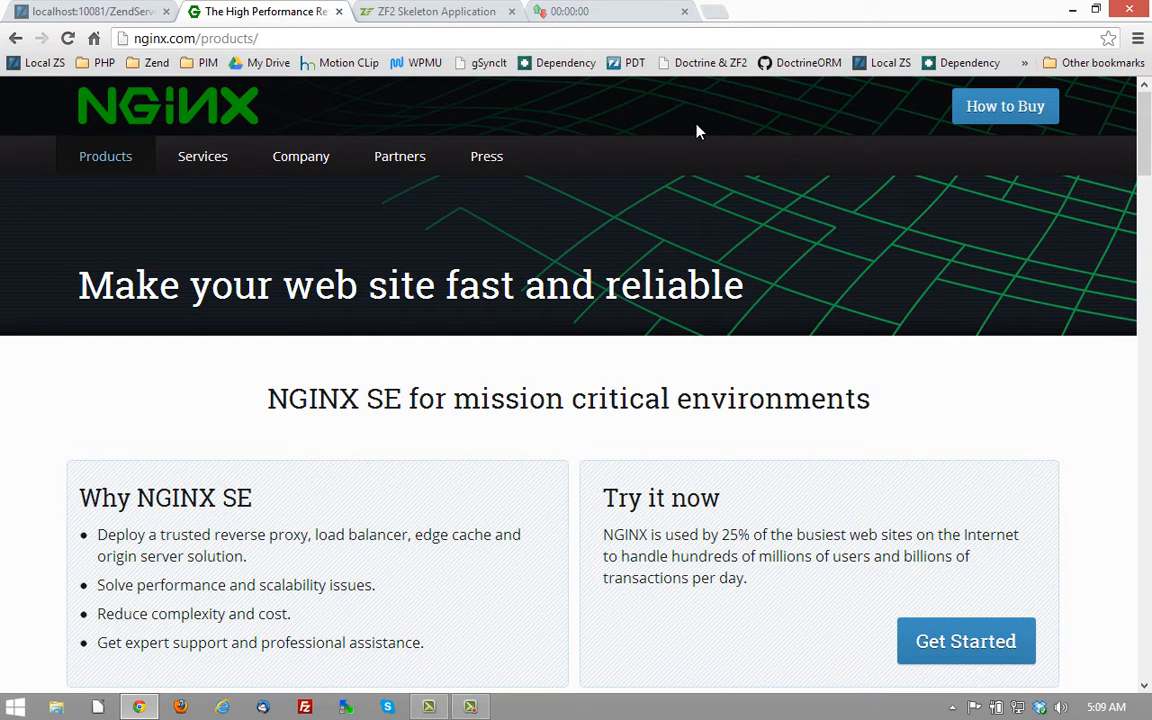
{"action": "left_click", "coordinate": [90, 11]}
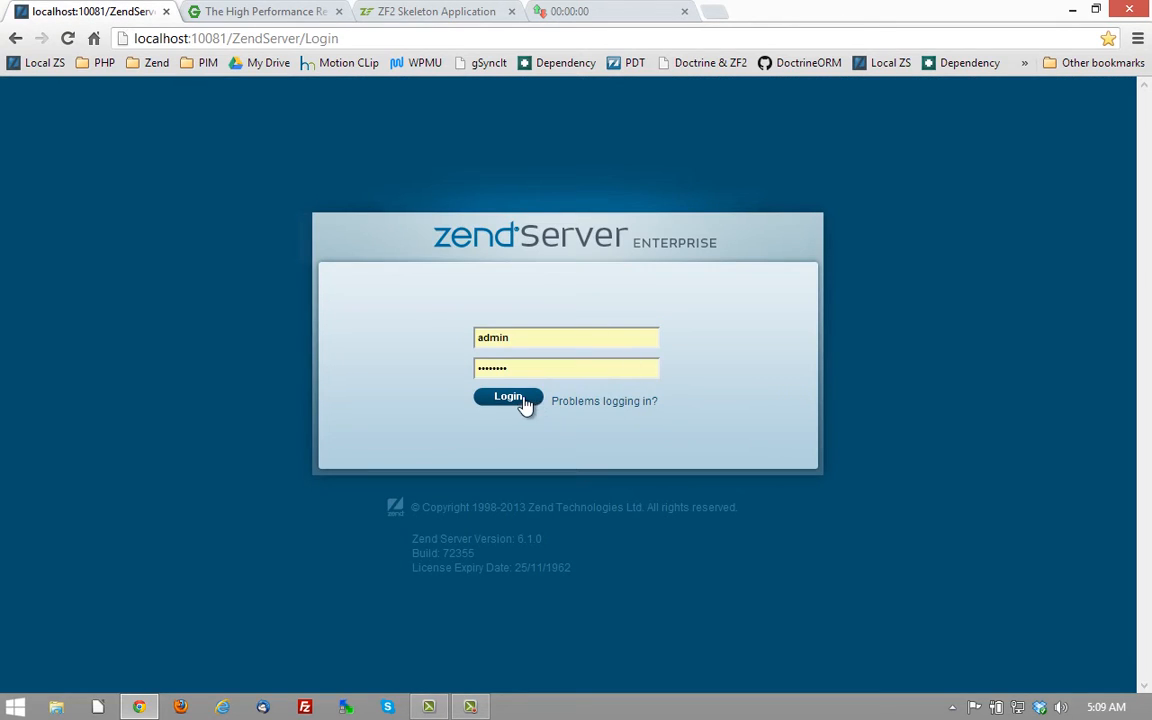
{"action": "left_click", "coordinate": [508, 397]}
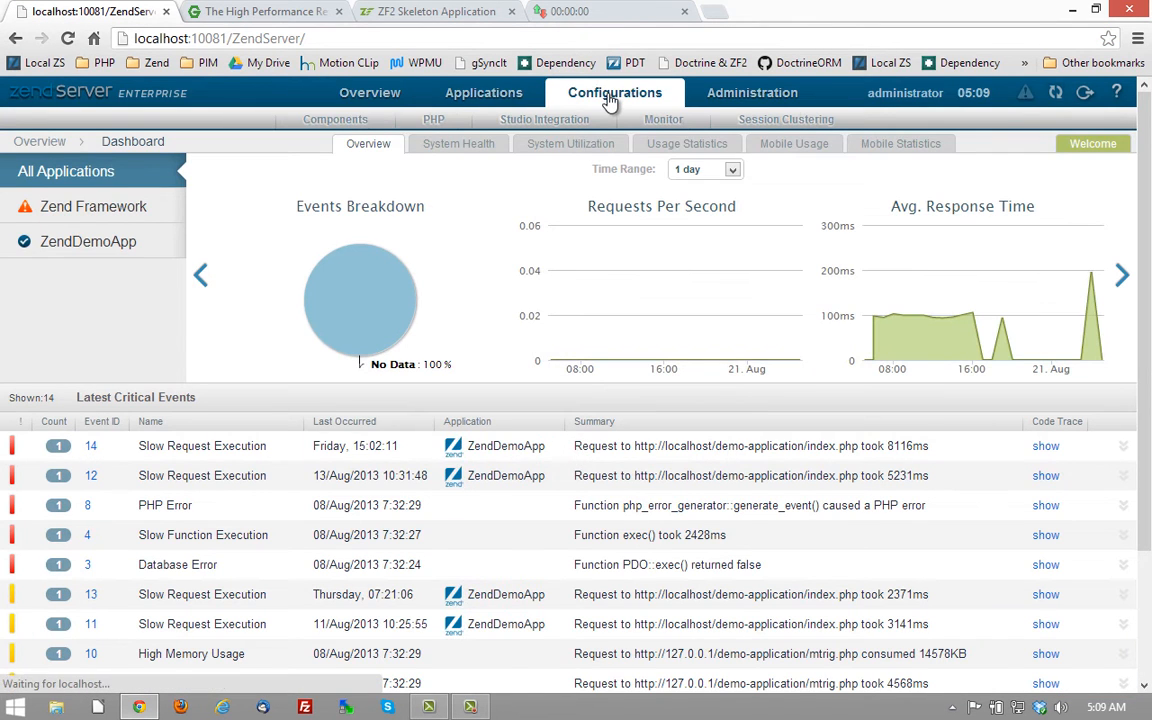
{"action": "left_click", "coordinate": [335, 119]}
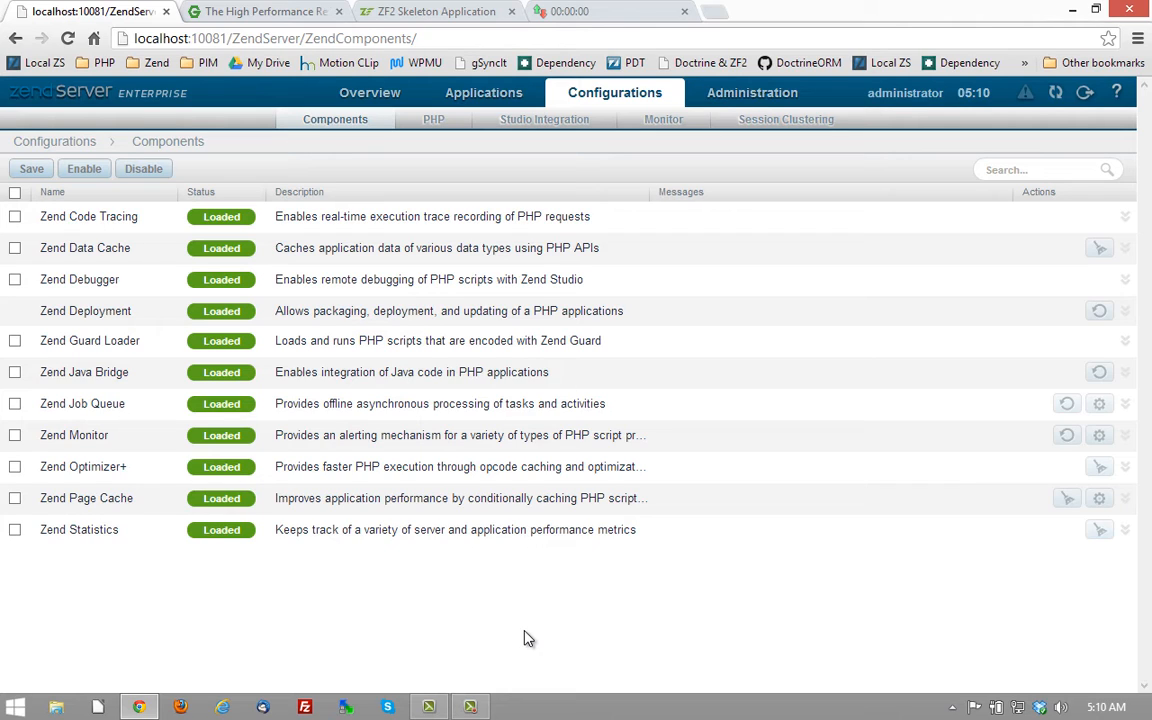
Show the 82 built-in or loaded PHP extensions under Configurations > PHP.
{"action": "left_click", "coordinate": [433, 119]}
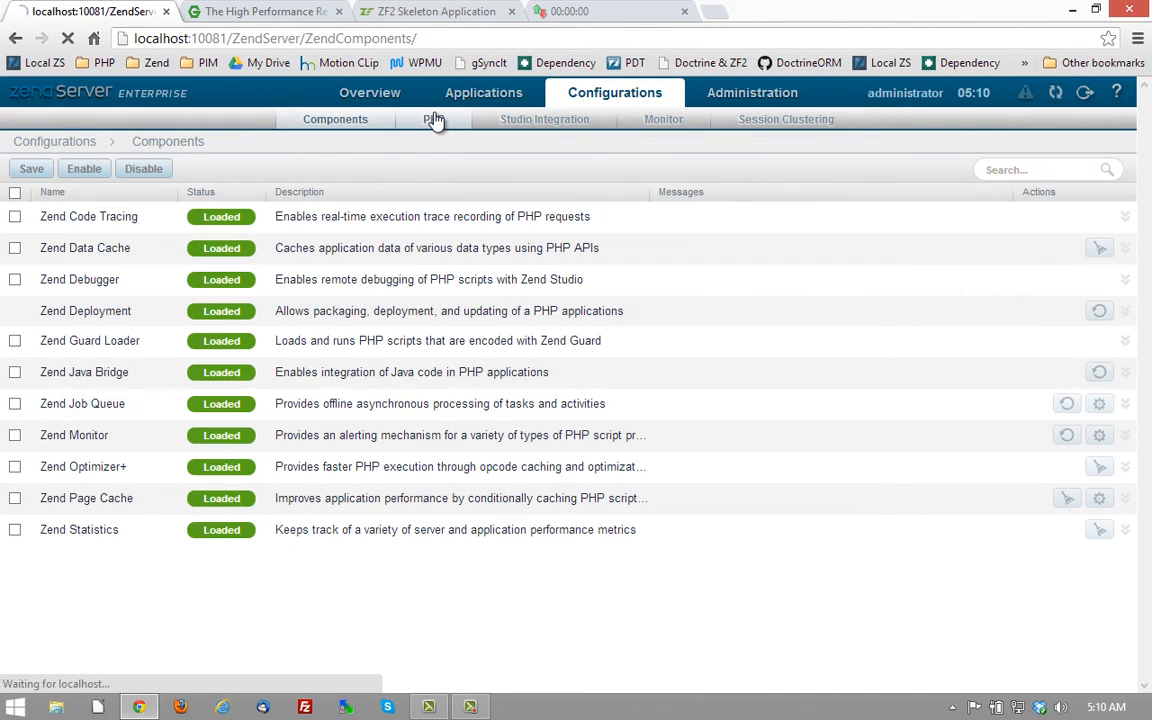
{"action": "left_click", "coordinate": [433, 119]}
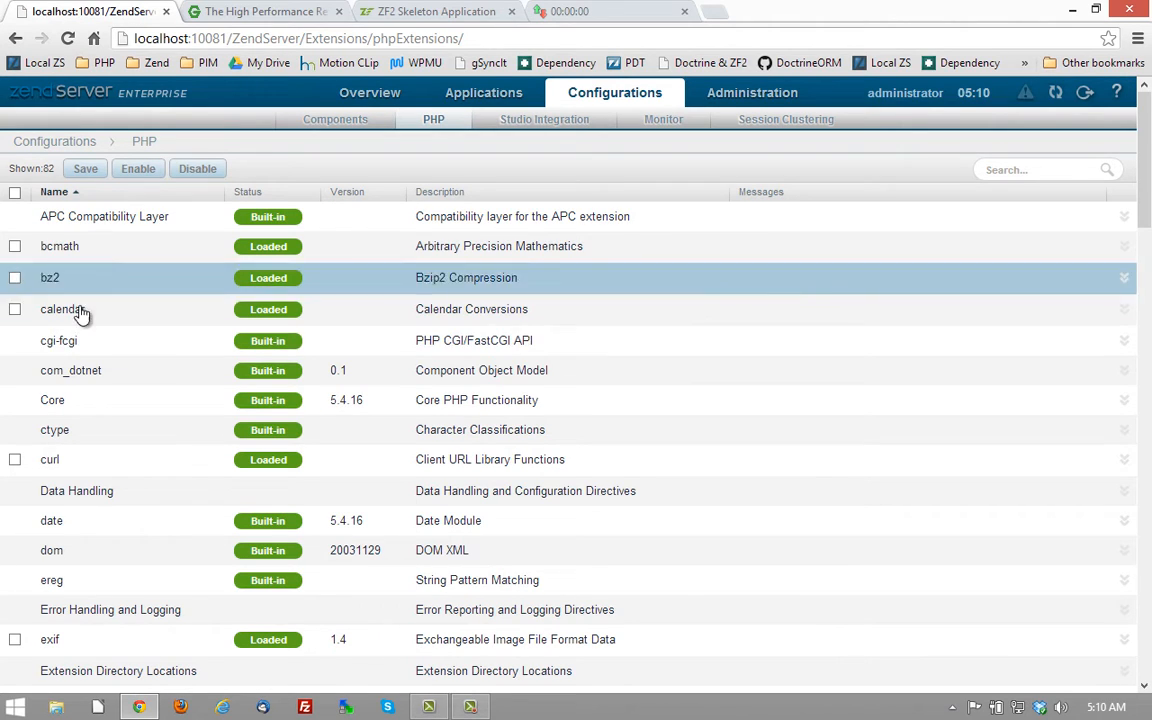
{"action": "mouse_move", "coordinate": [68, 341]}
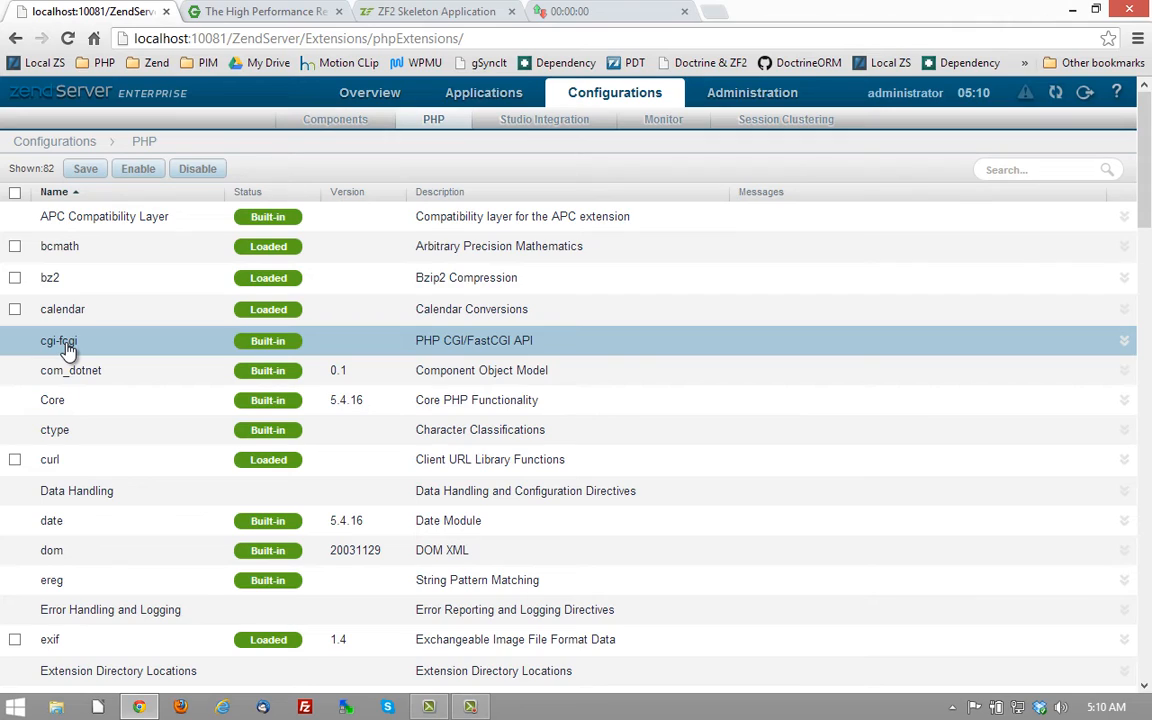
Show Applications > Caching Rules for Global Rules, Zend Framework Demo and ZendDemoApp.
{"action": "left_click", "coordinate": [370, 92]}
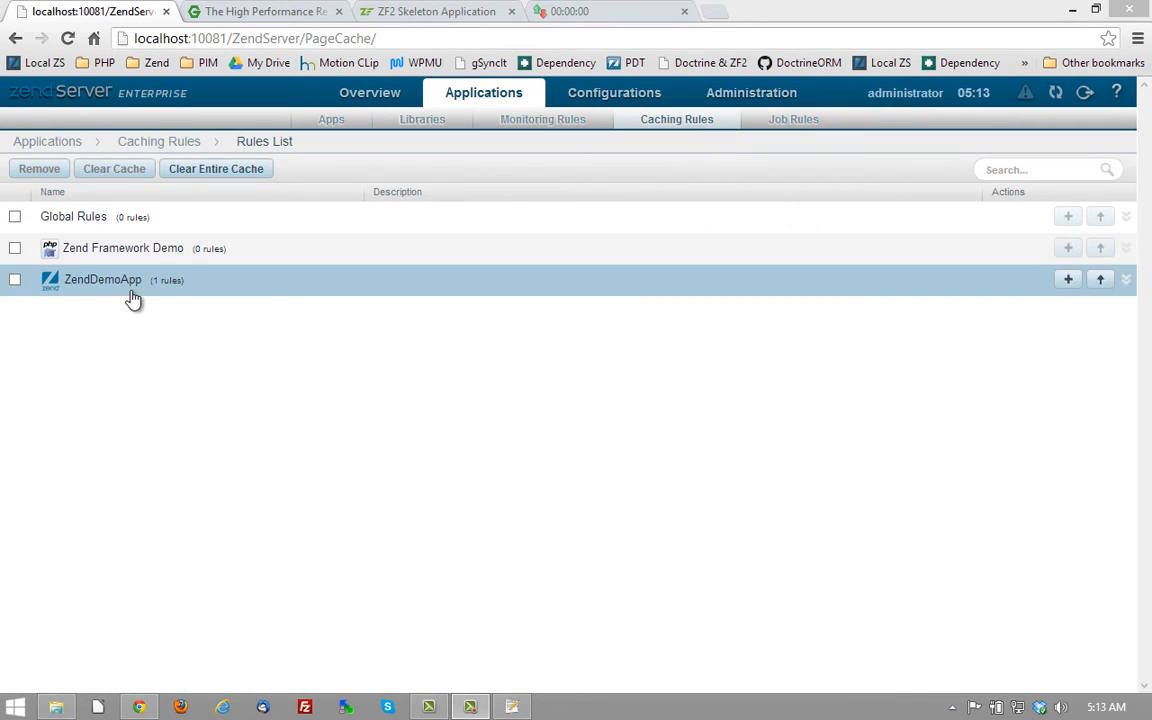
Expand ZendDemoApp and edit its 'time' rule (180 seconds, URL time.php).
{"action": "left_click", "coordinate": [102, 279]}
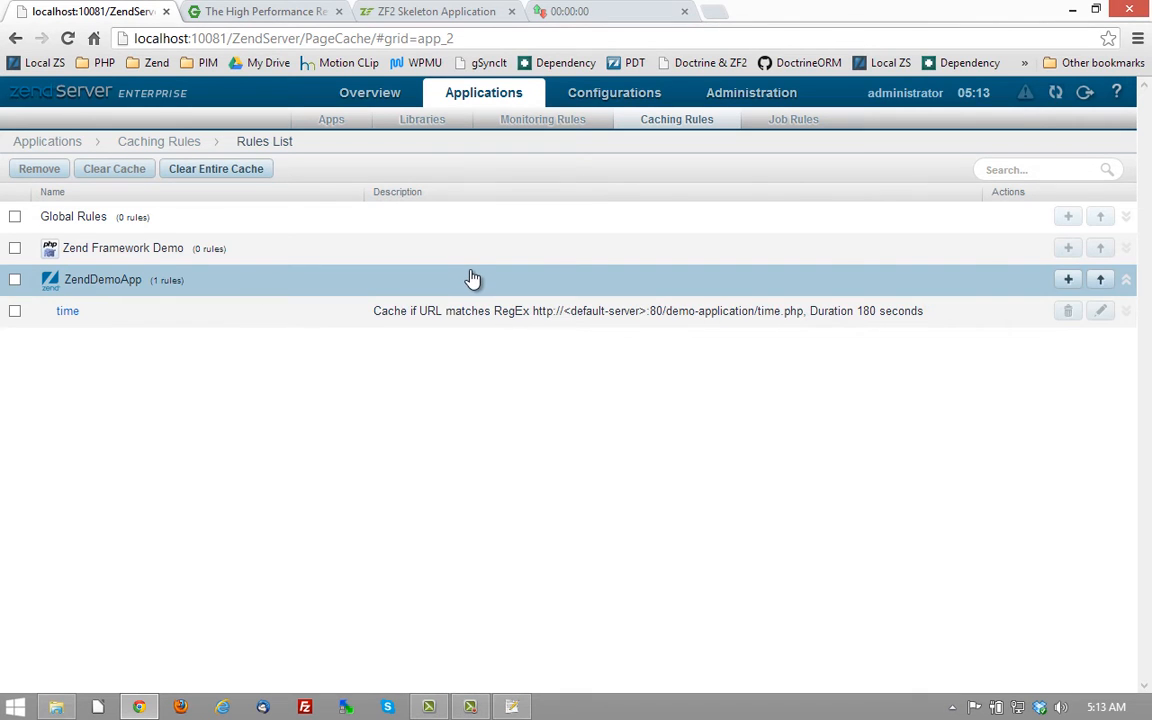
{"action": "mouse_move", "coordinate": [463, 311]}
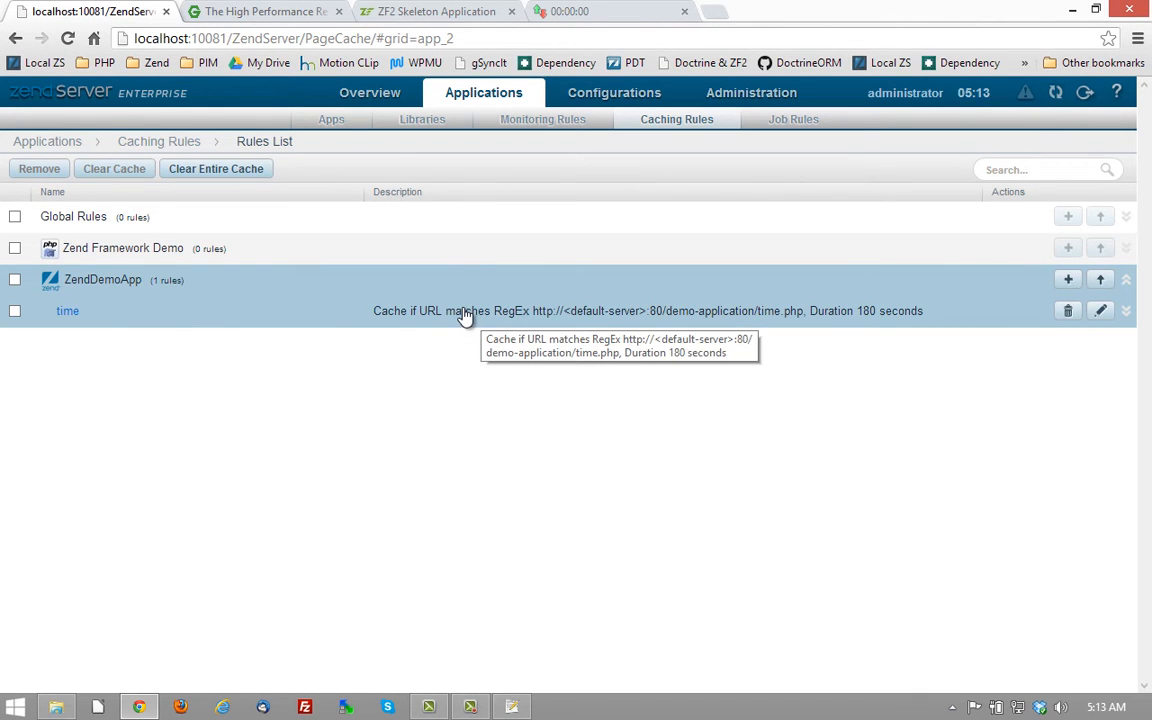
{"action": "left_click", "coordinate": [1100, 310]}
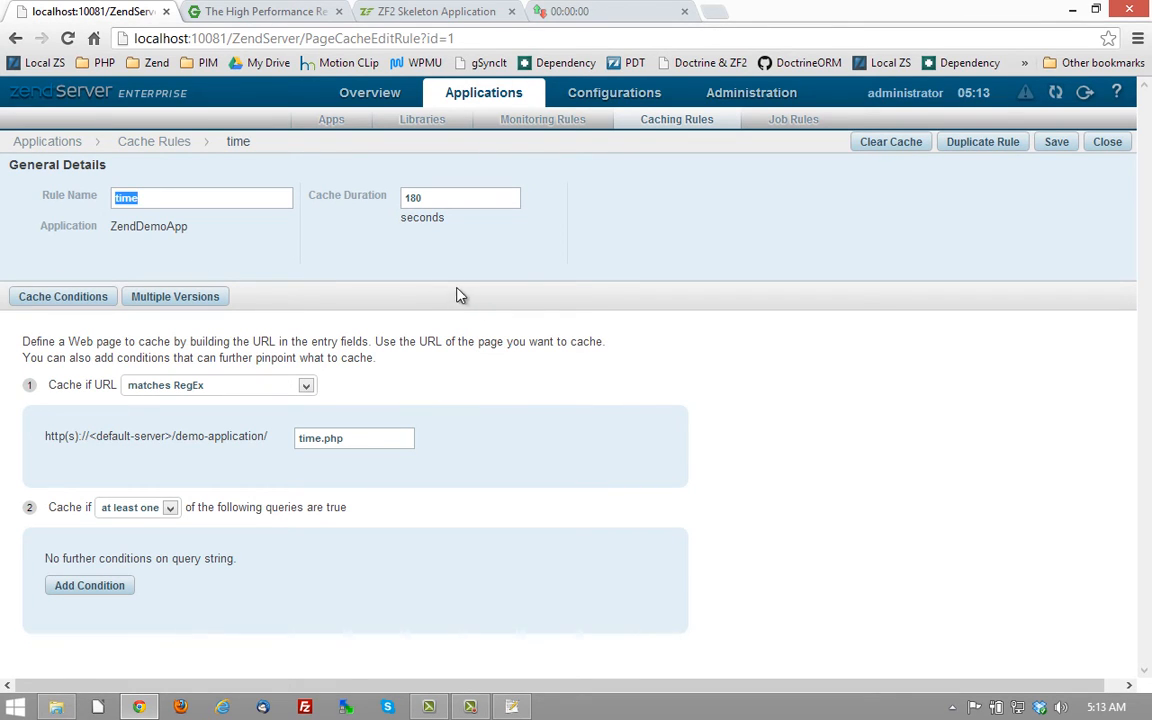
{"action": "left_click", "coordinate": [460, 197]}
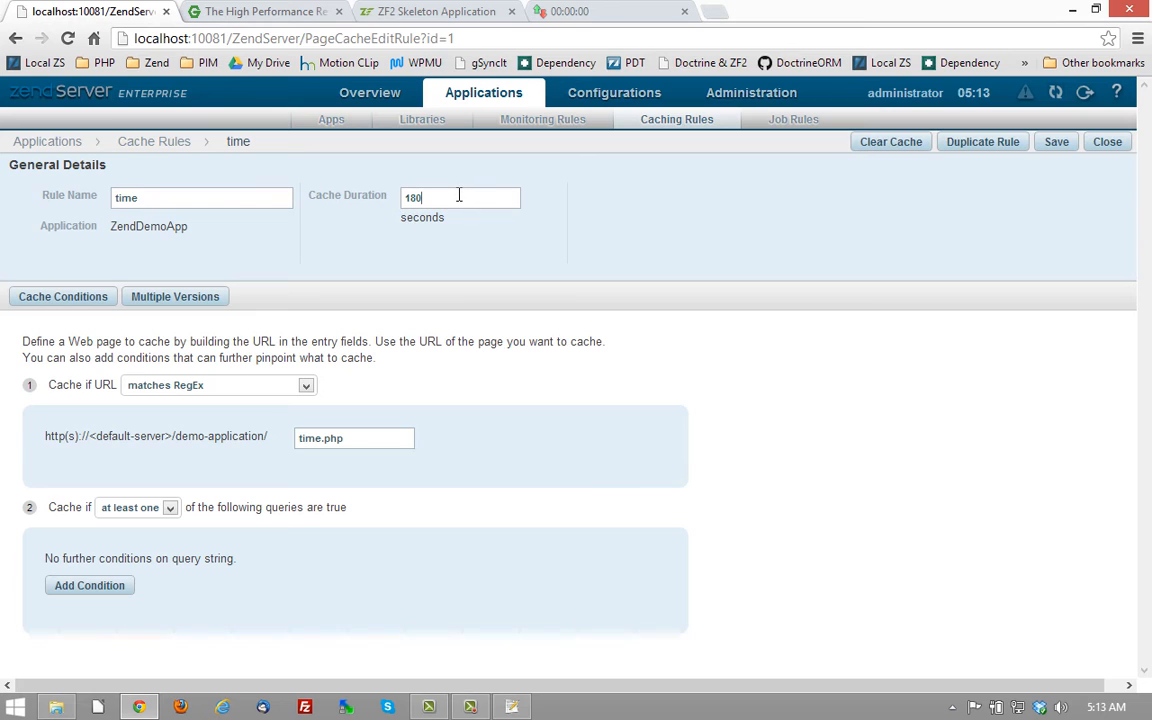
{"action": "triple_click", "coordinate": [460, 197]}
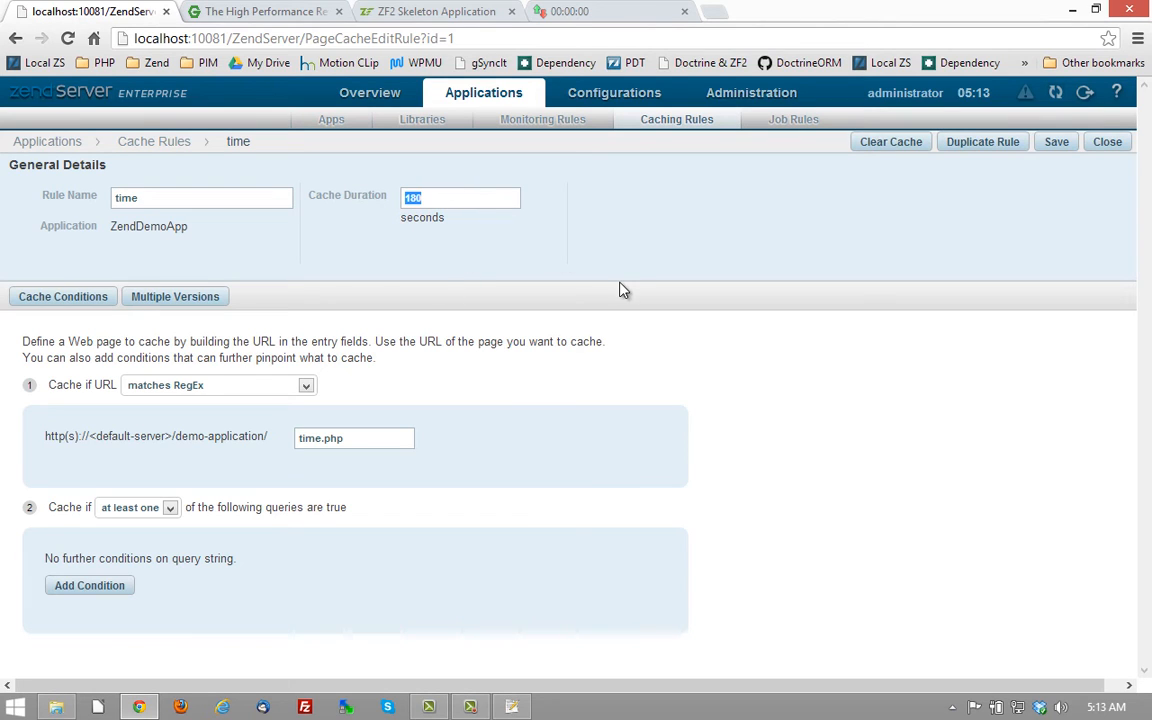
{"action": "mouse_move", "coordinate": [93, 418]}
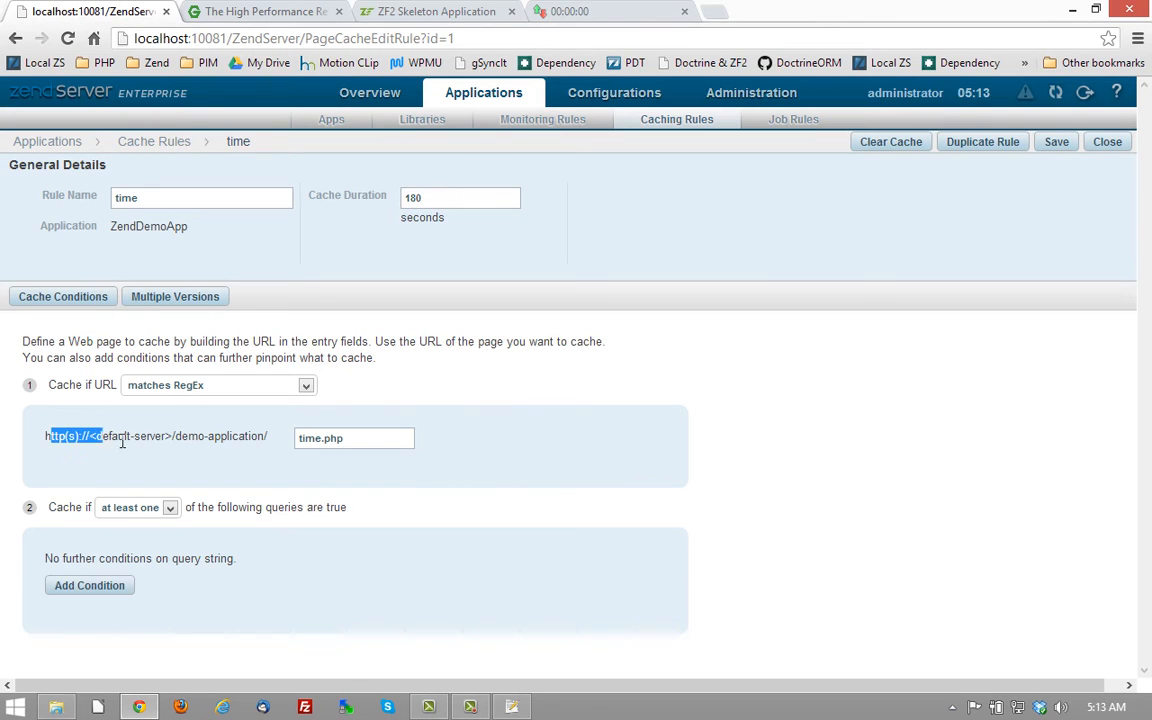
{"action": "triple_click", "coordinate": [155, 436]}
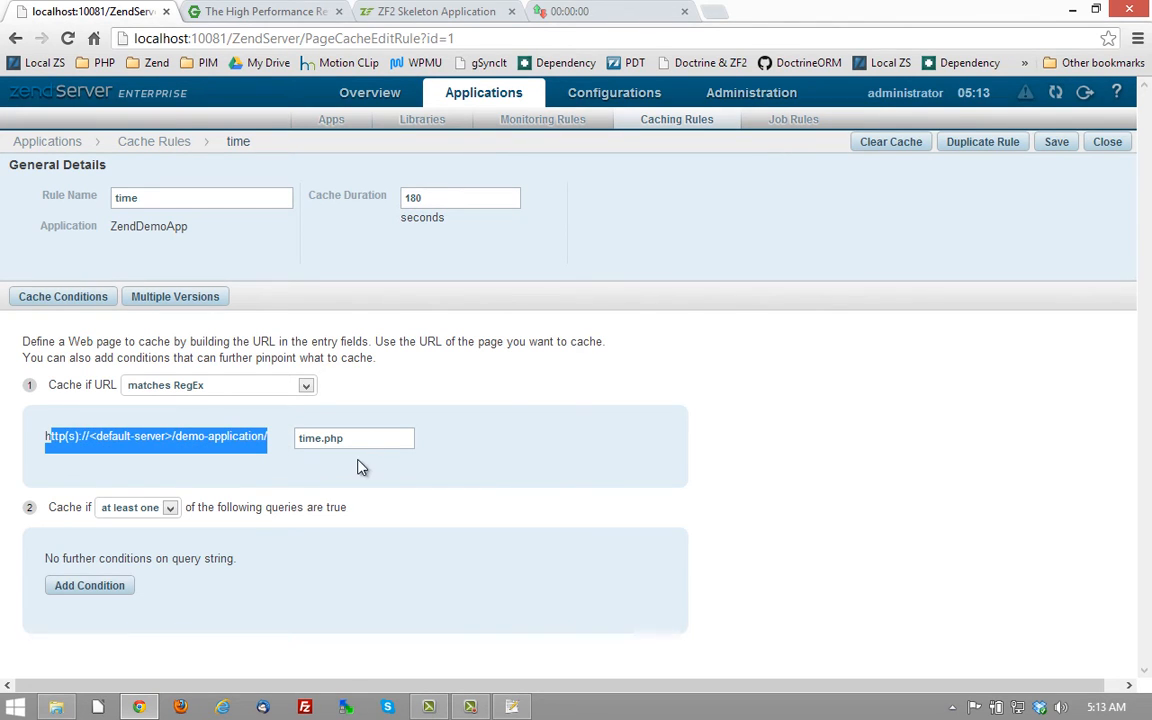
{"action": "double_click", "coordinate": [320, 438]}
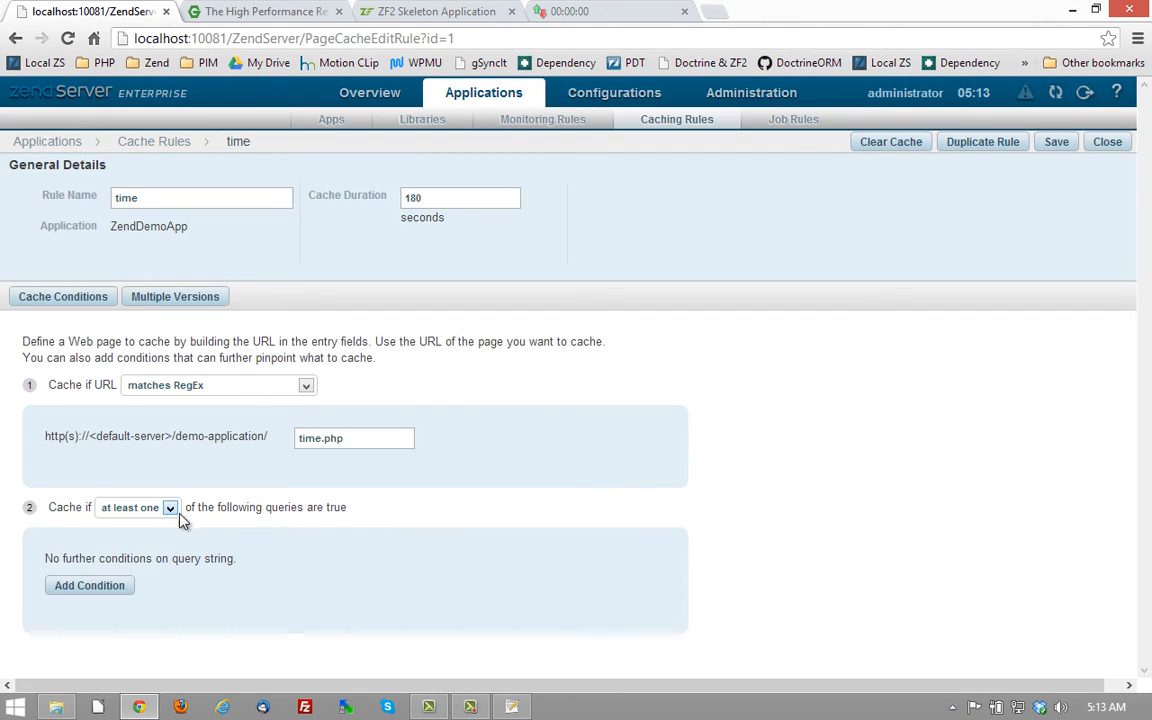
{"action": "mouse_move", "coordinate": [400, 534]}
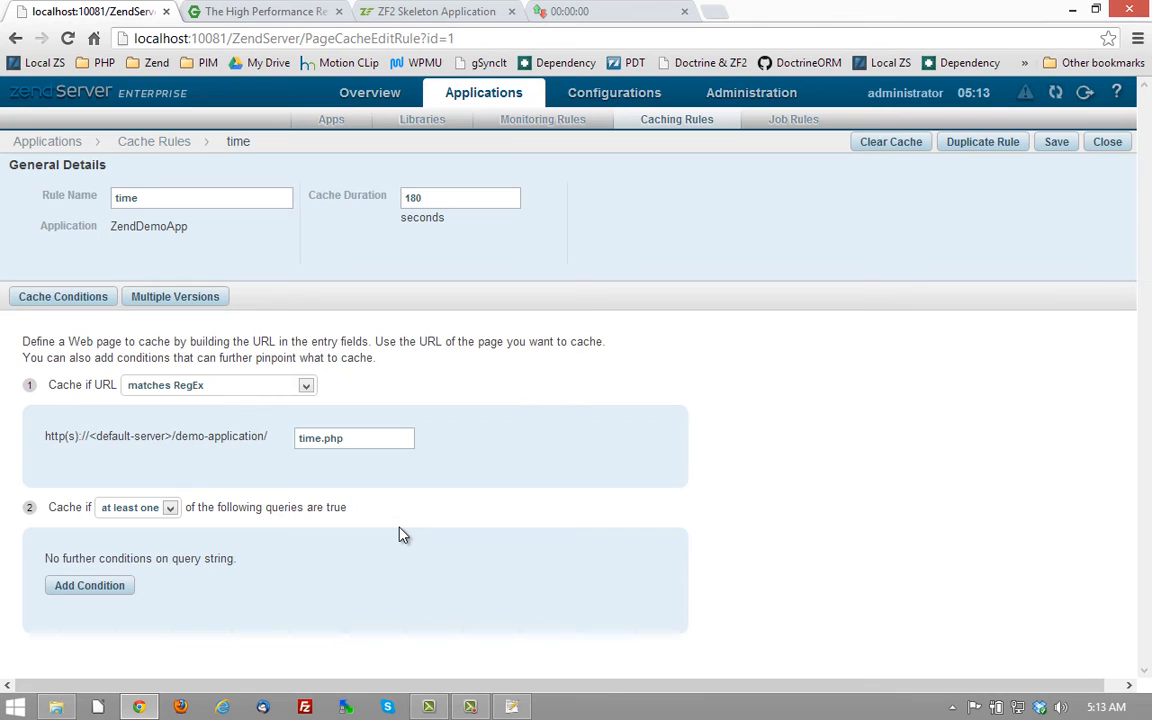
{"action": "mouse_move", "coordinate": [547, 218]}
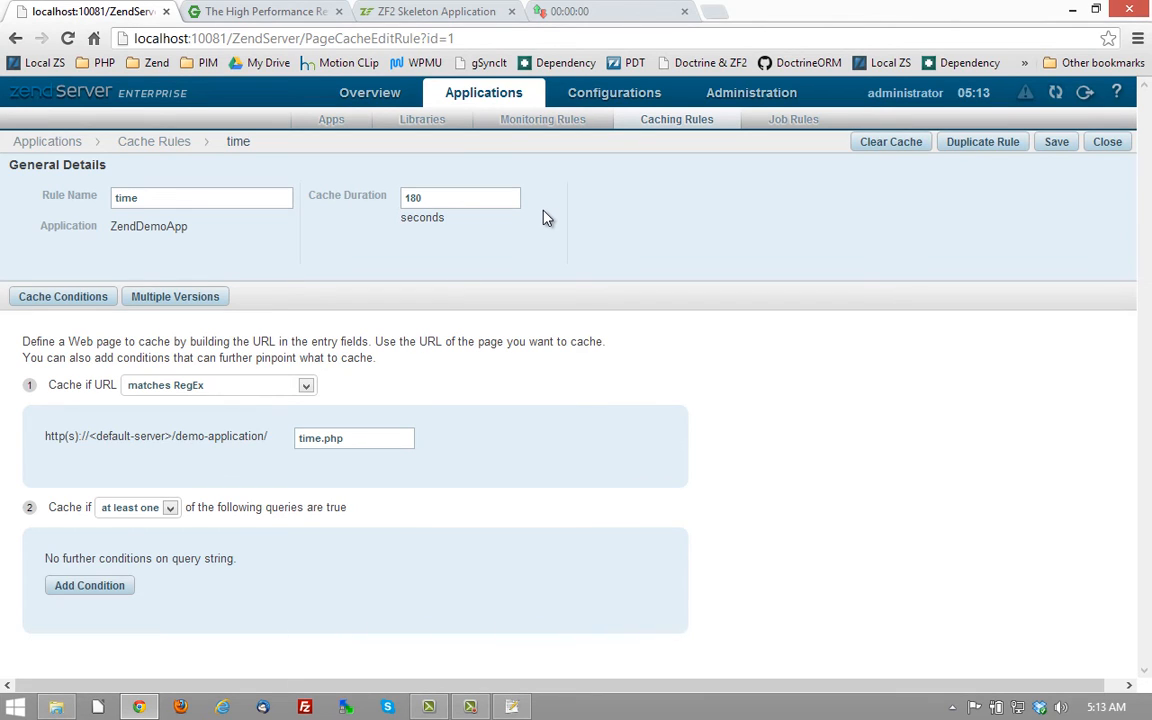
{"action": "left_click", "coordinate": [751, 92]}
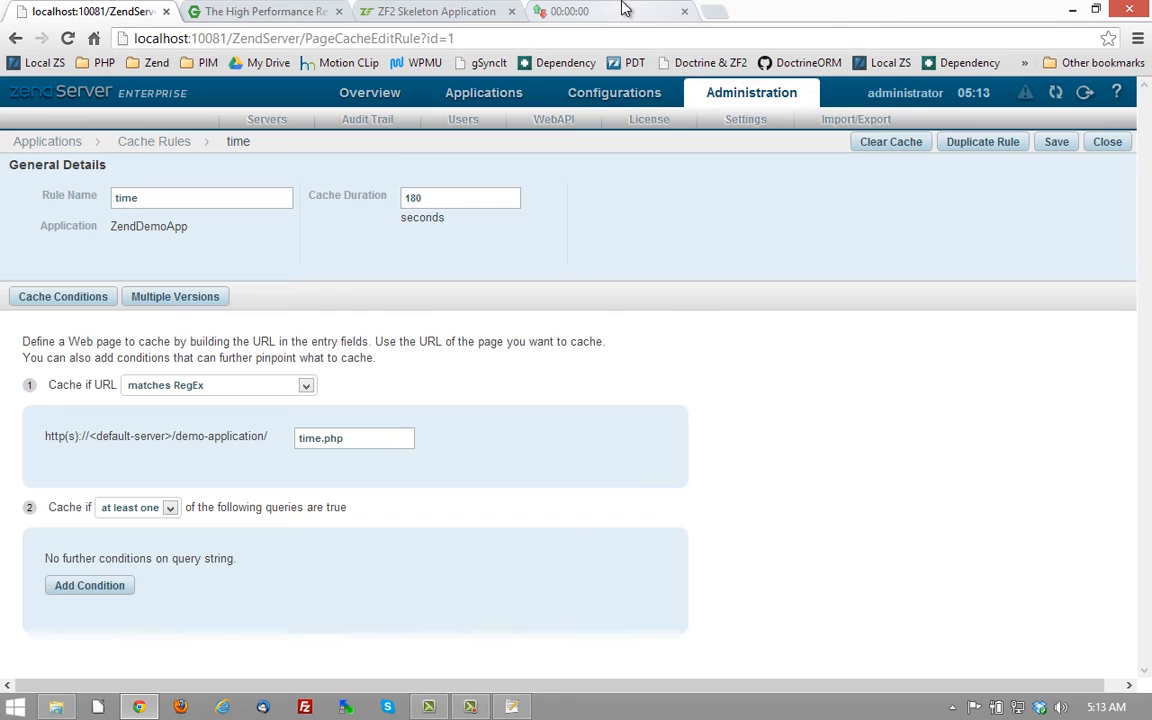
{"action": "left_click", "coordinate": [483, 92]}
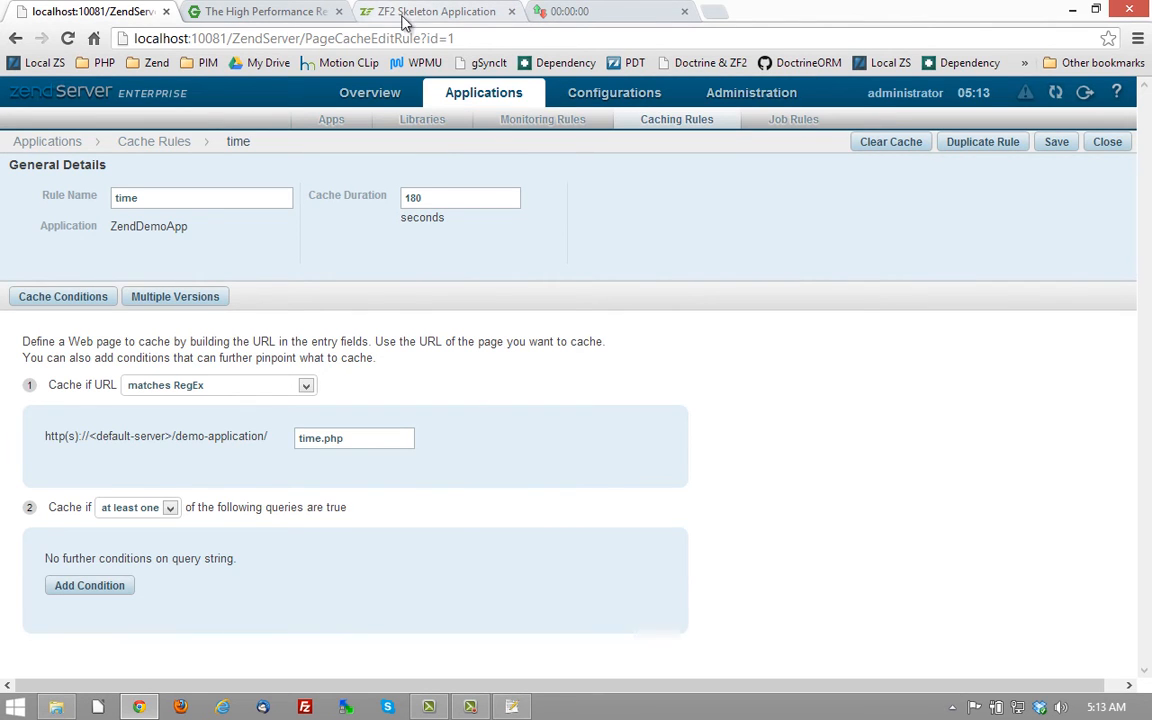
{"action": "left_click", "coordinate": [435, 11]}
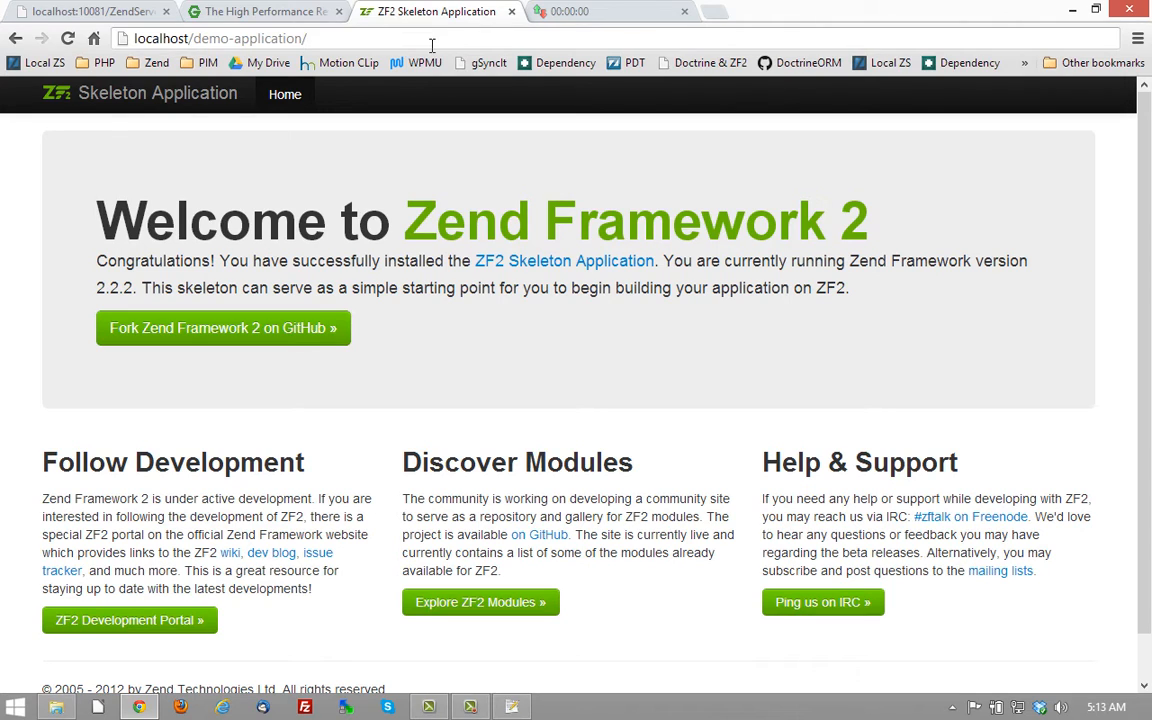
Load localhost/demo-application/time.php and highlight the cached 712ms time value.
{"action": "type", "text": "tim"}
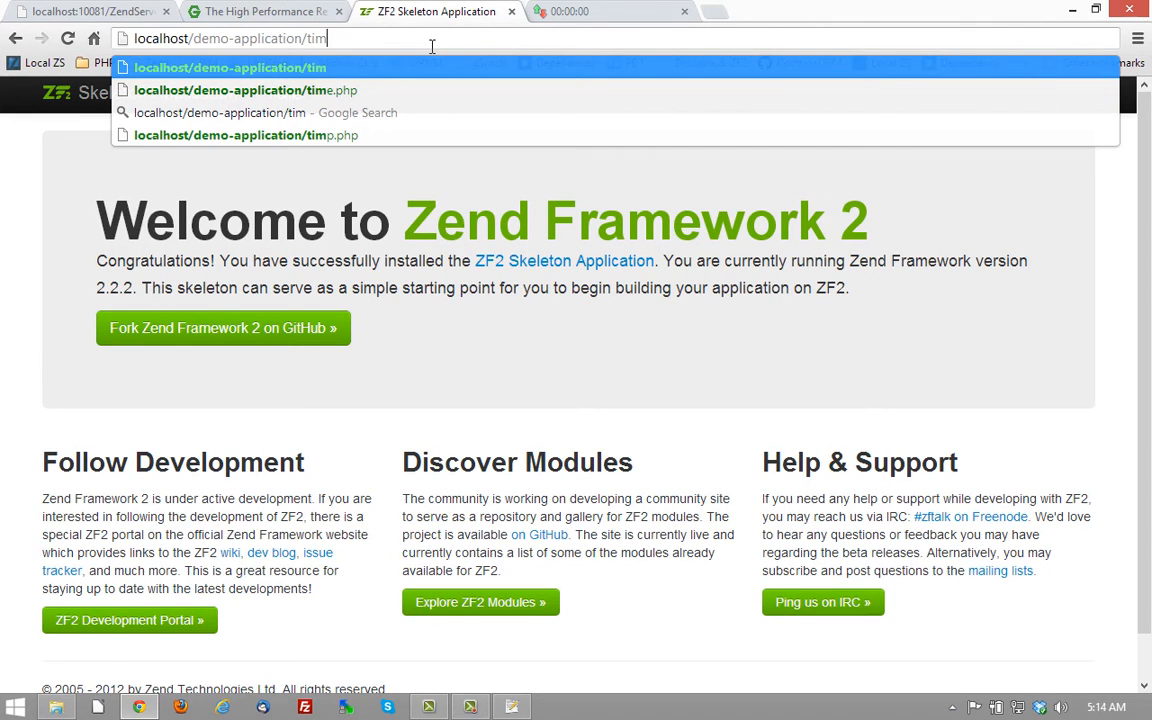
{"action": "left_click", "coordinate": [245, 90]}
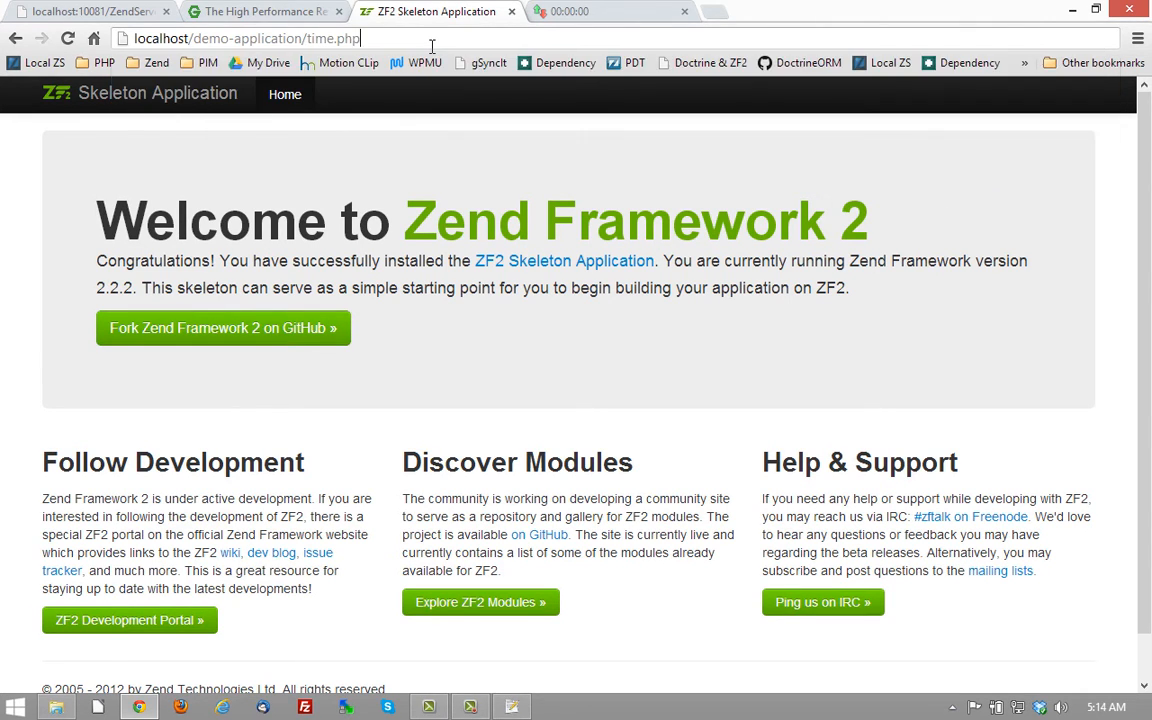
{"action": "key", "text": "Return"}
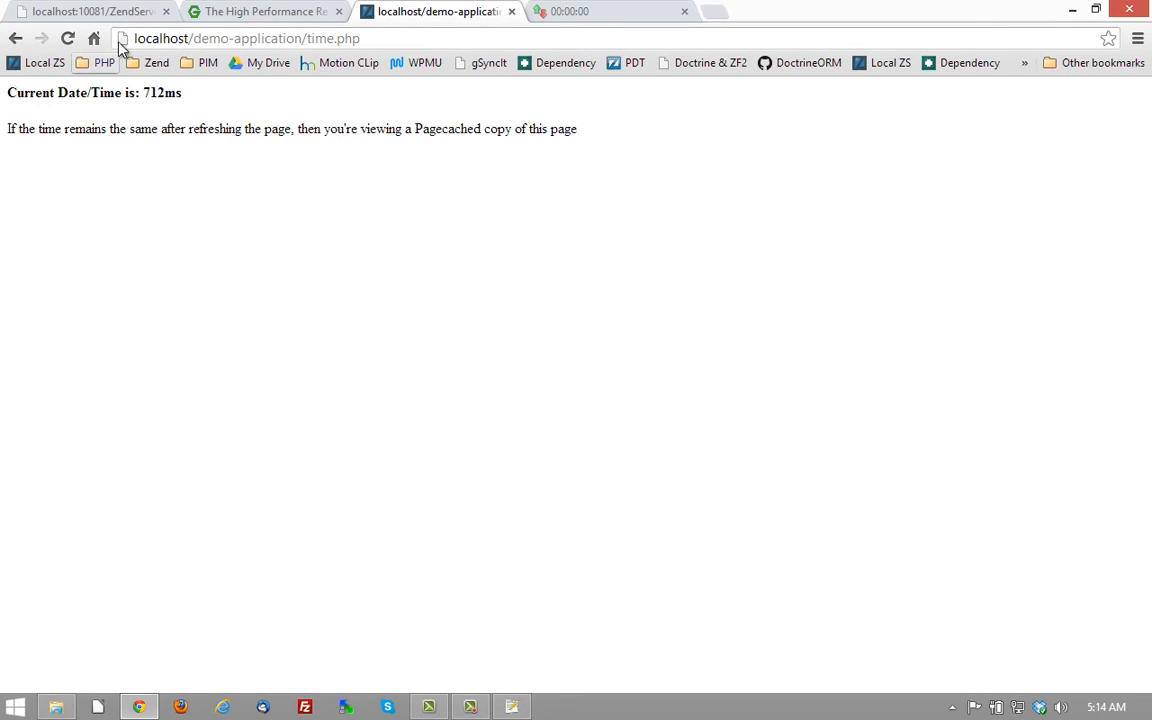
{"action": "double_click", "coordinate": [161, 92]}
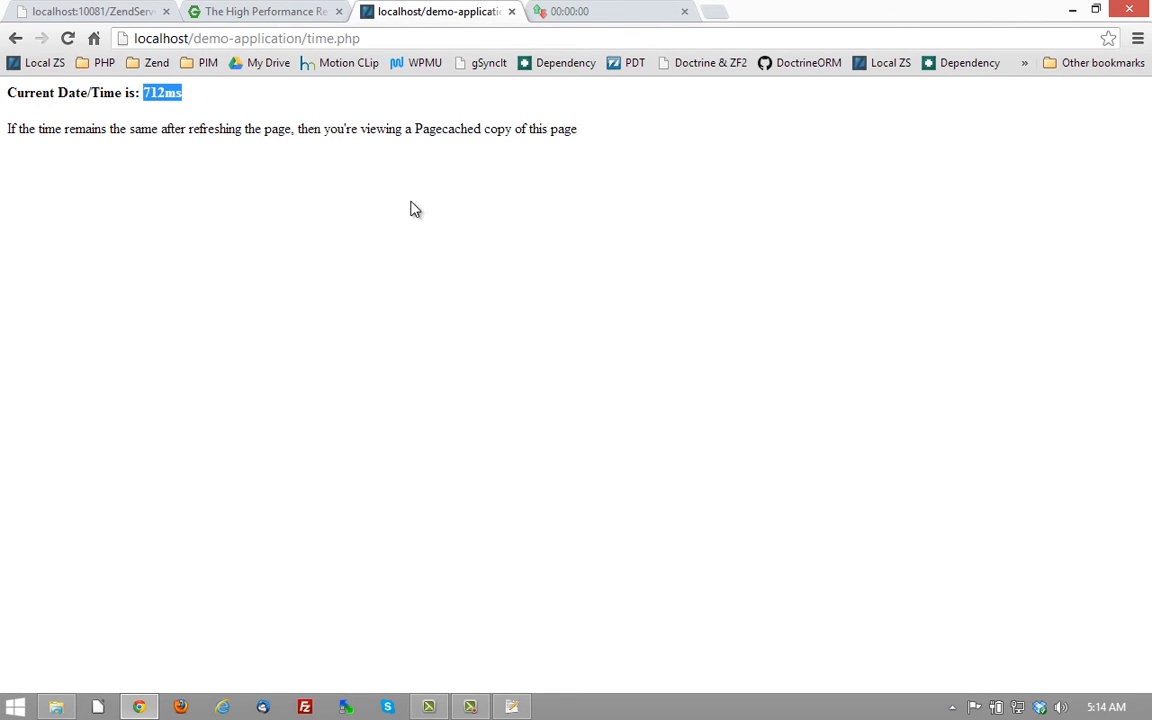
{"action": "mouse_move", "coordinate": [393, 32]}
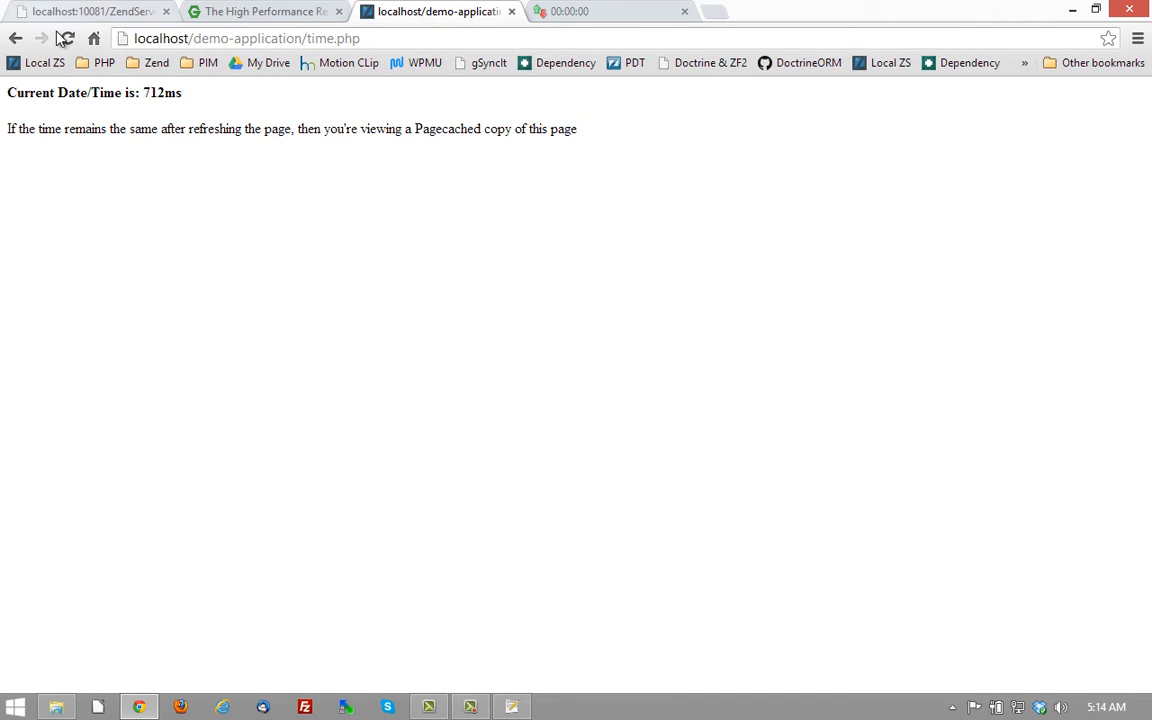
{"action": "mouse_move", "coordinate": [614, 32]}
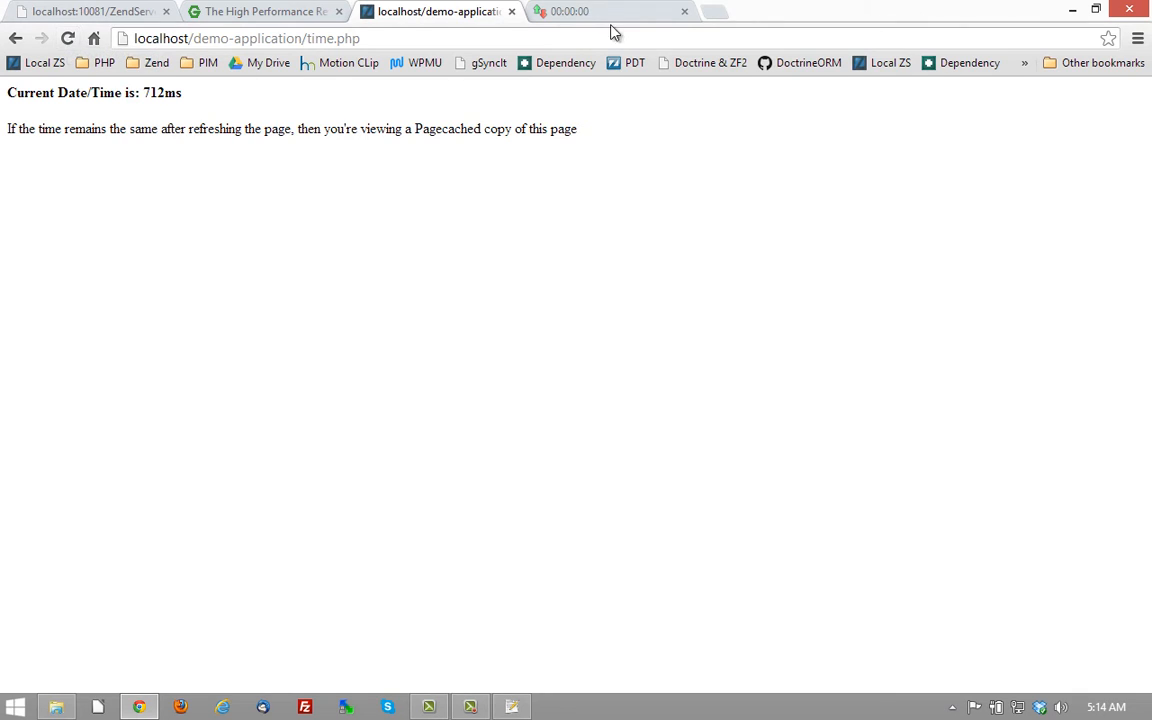
Run the 00:03:00 countdown on Online Stopwatch to zero, then clear it.
{"action": "left_click", "coordinate": [610, 11]}
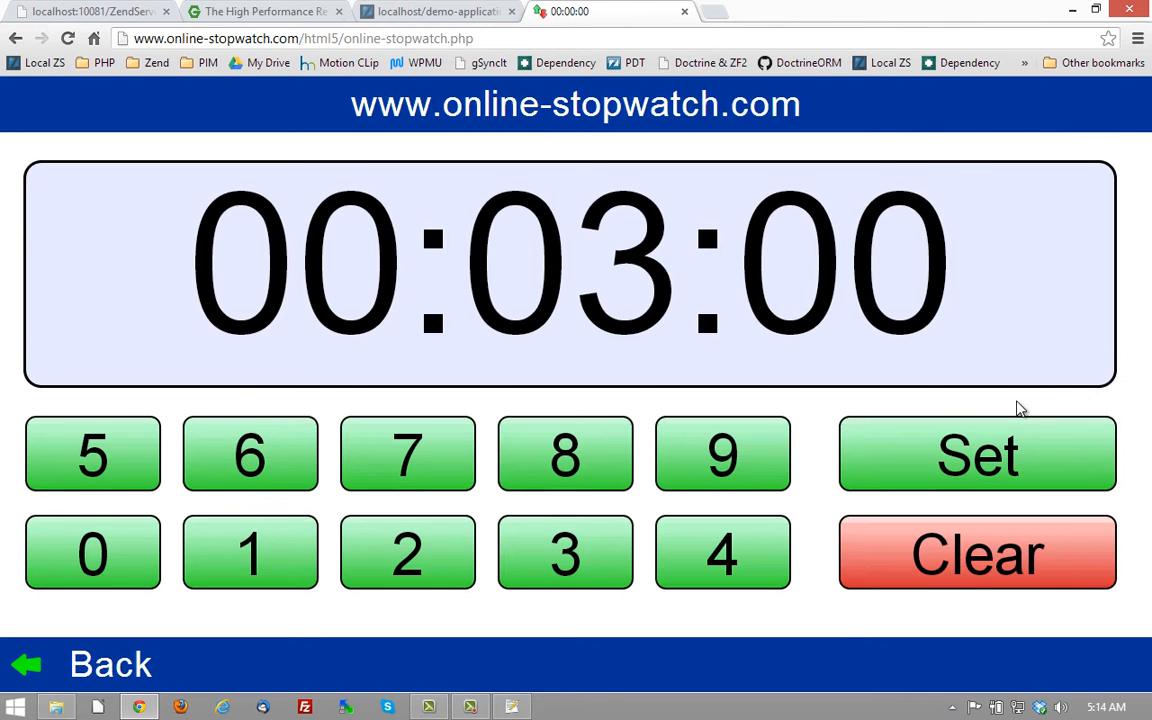
{"action": "left_click", "coordinate": [977, 453]}
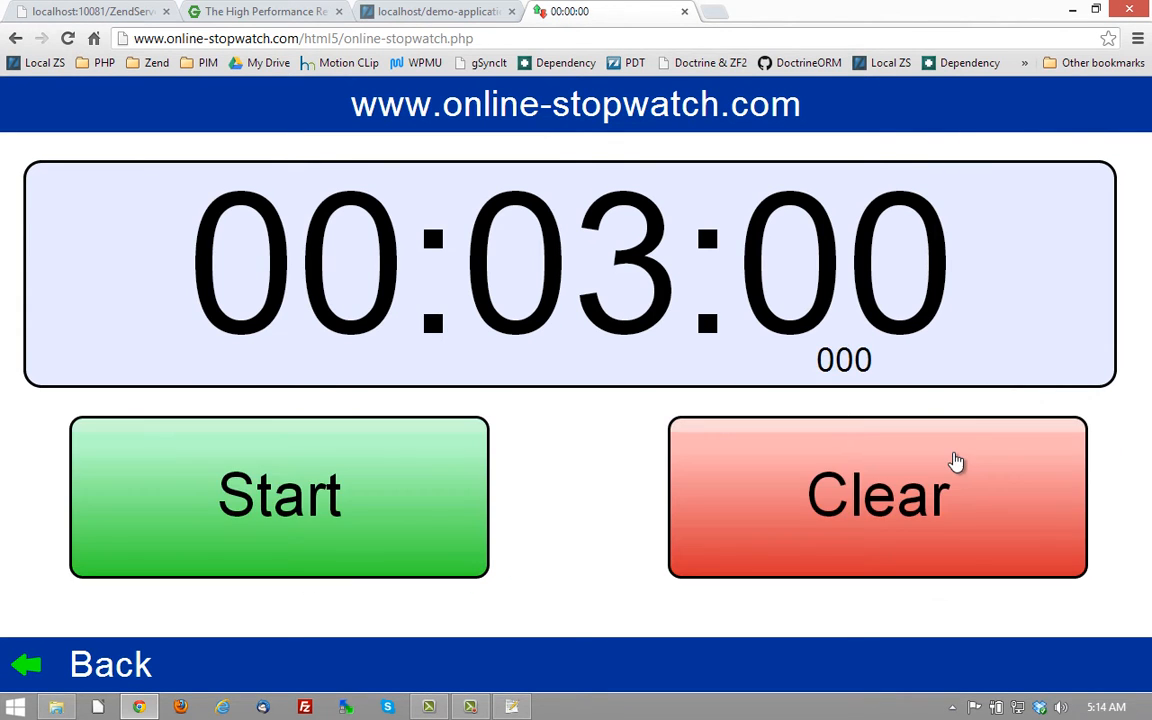
{"action": "left_click", "coordinate": [279, 495]}
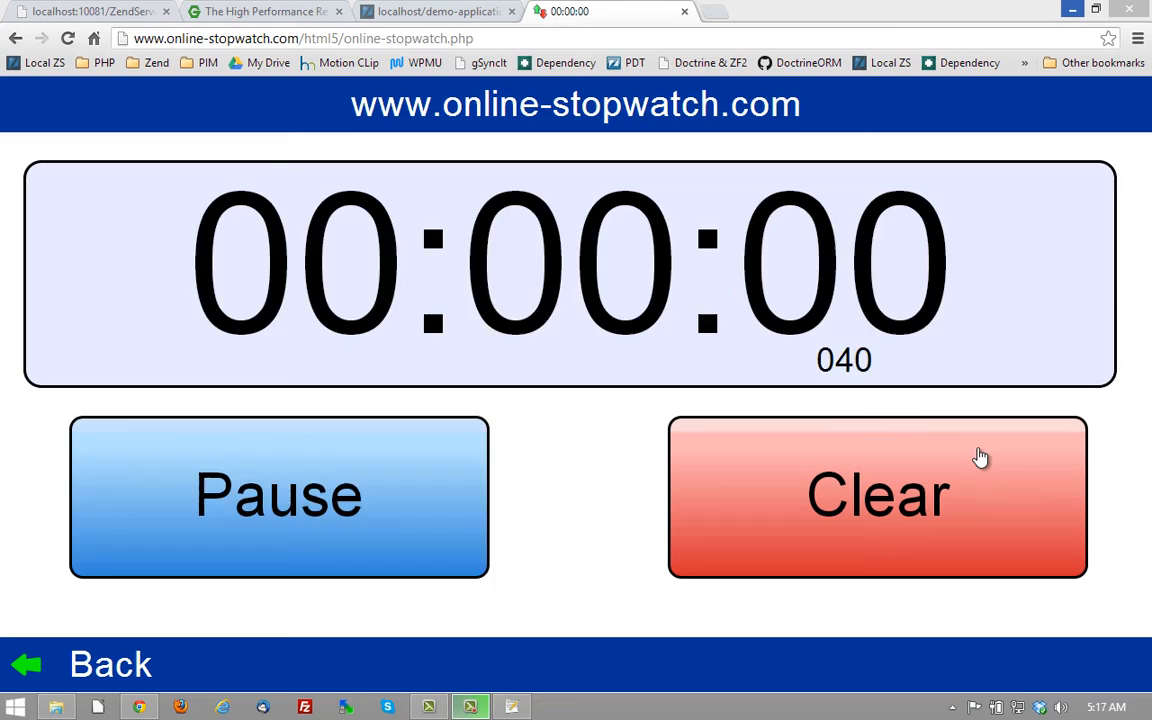
{"action": "left_click", "coordinate": [877, 497]}
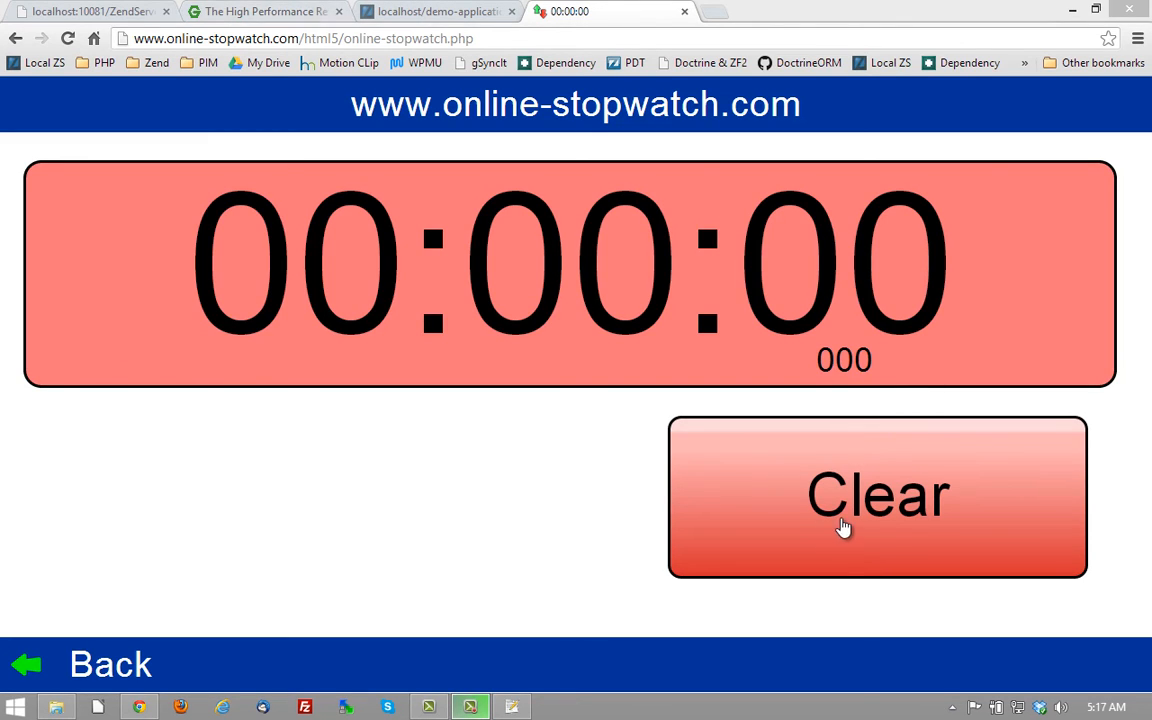
Check time.php still shows 712ms, then reload it to get fresh 738ms.
{"action": "left_click", "coordinate": [437, 11]}
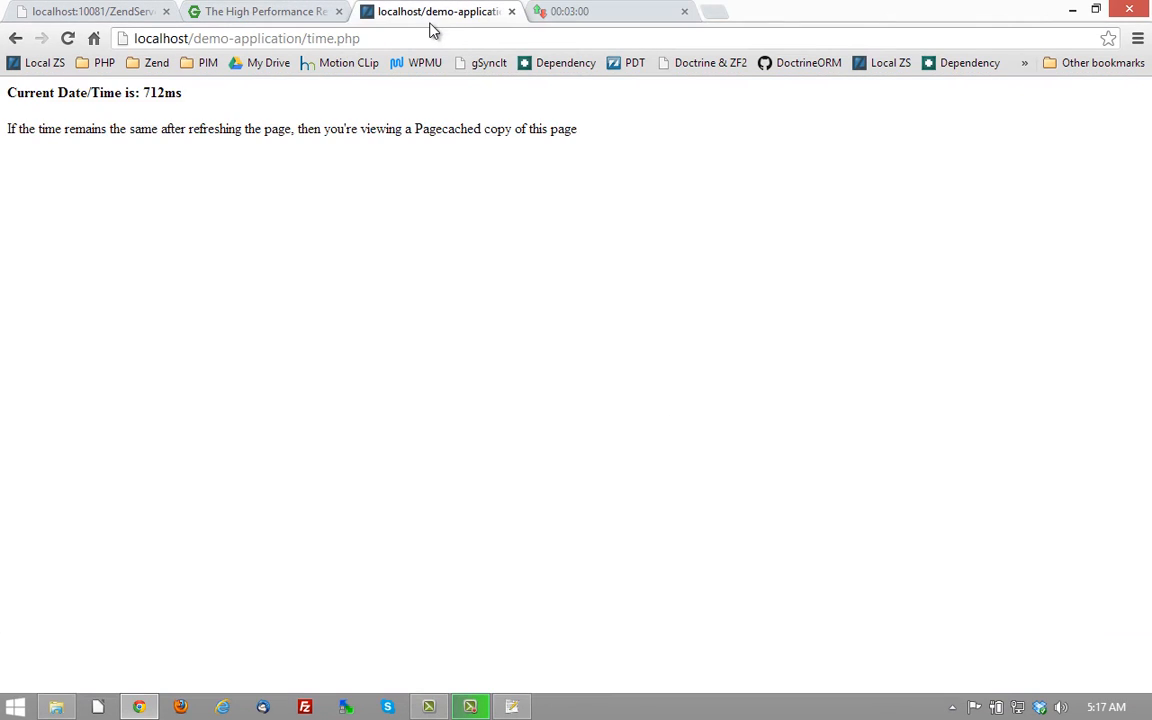
{"action": "mouse_move", "coordinate": [204, 93]}
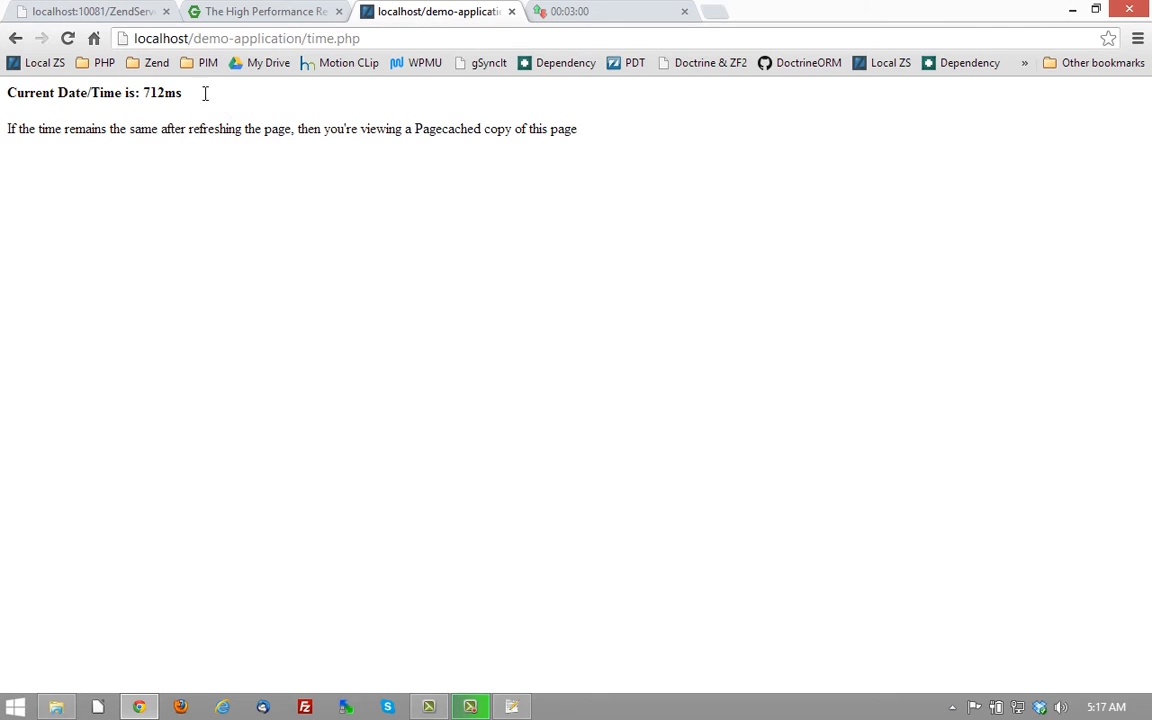
{"action": "triple_click", "coordinate": [94, 92]}
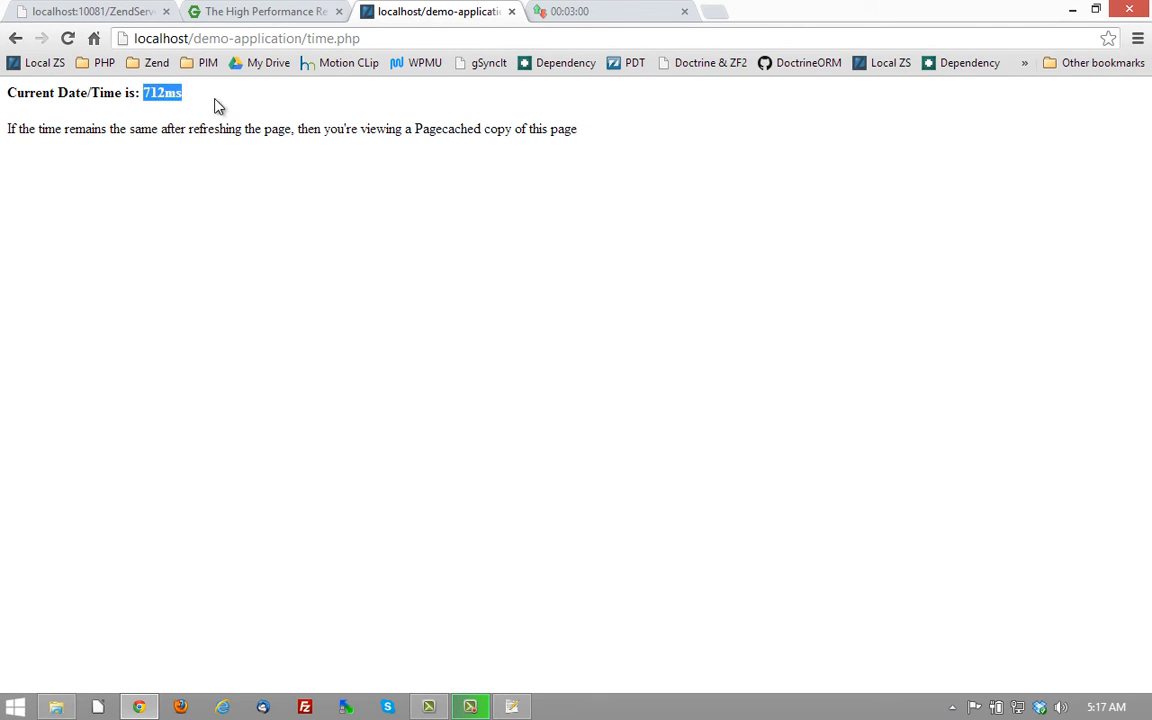
{"action": "left_click", "coordinate": [245, 38]}
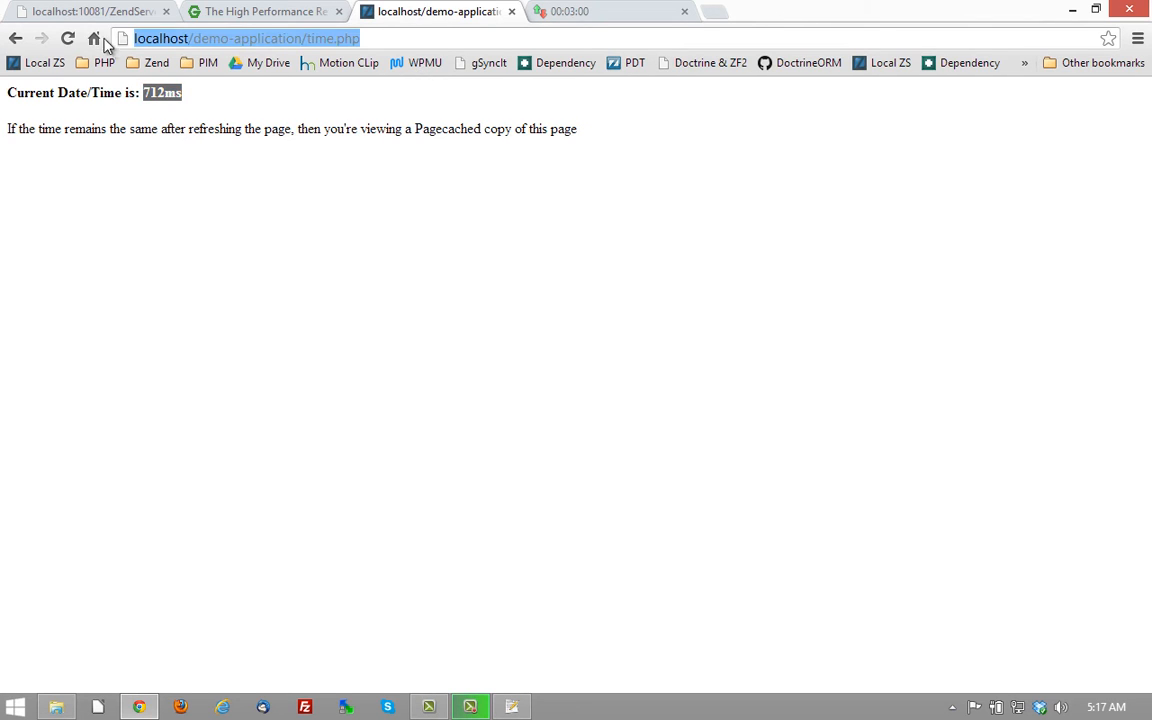
{"action": "left_click", "coordinate": [67, 38]}
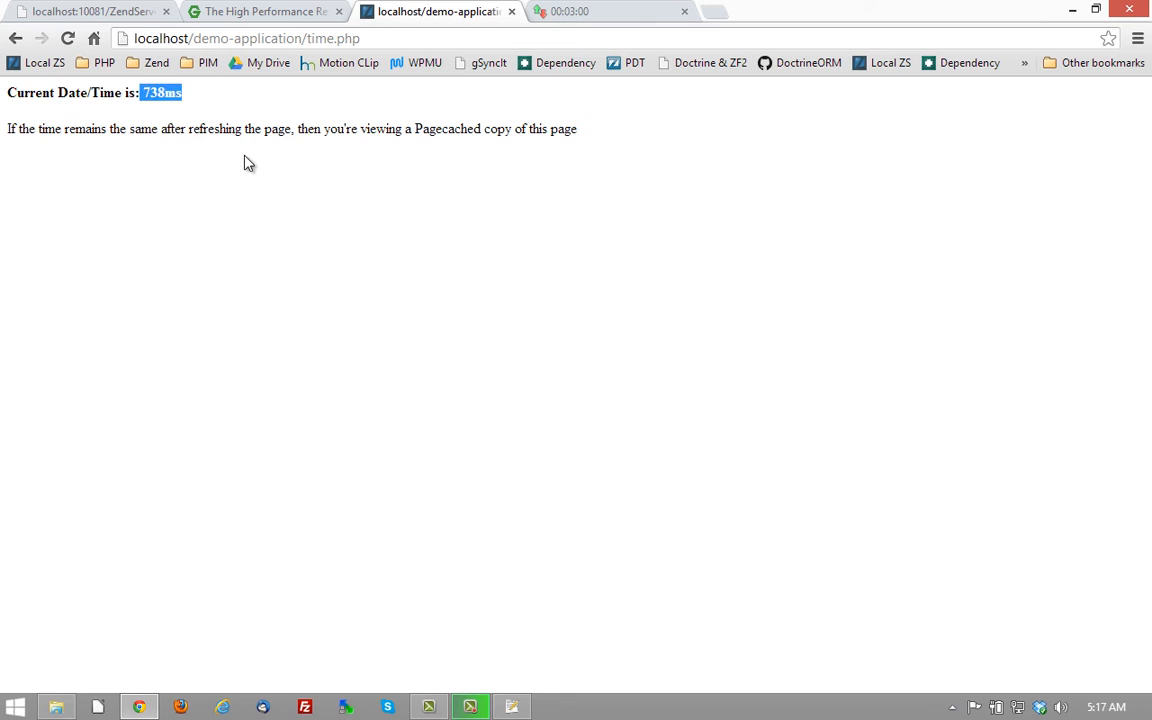
{"action": "mouse_move", "coordinate": [265, 177]}
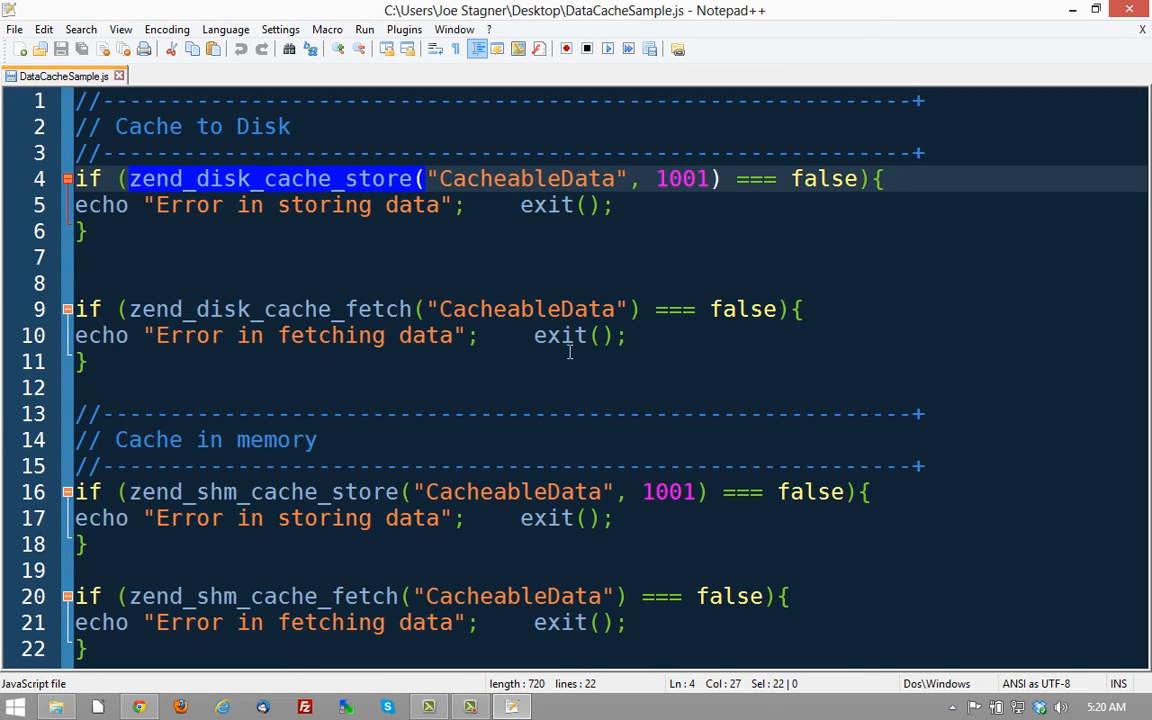
{"action": "mouse_move", "coordinate": [684, 396]}
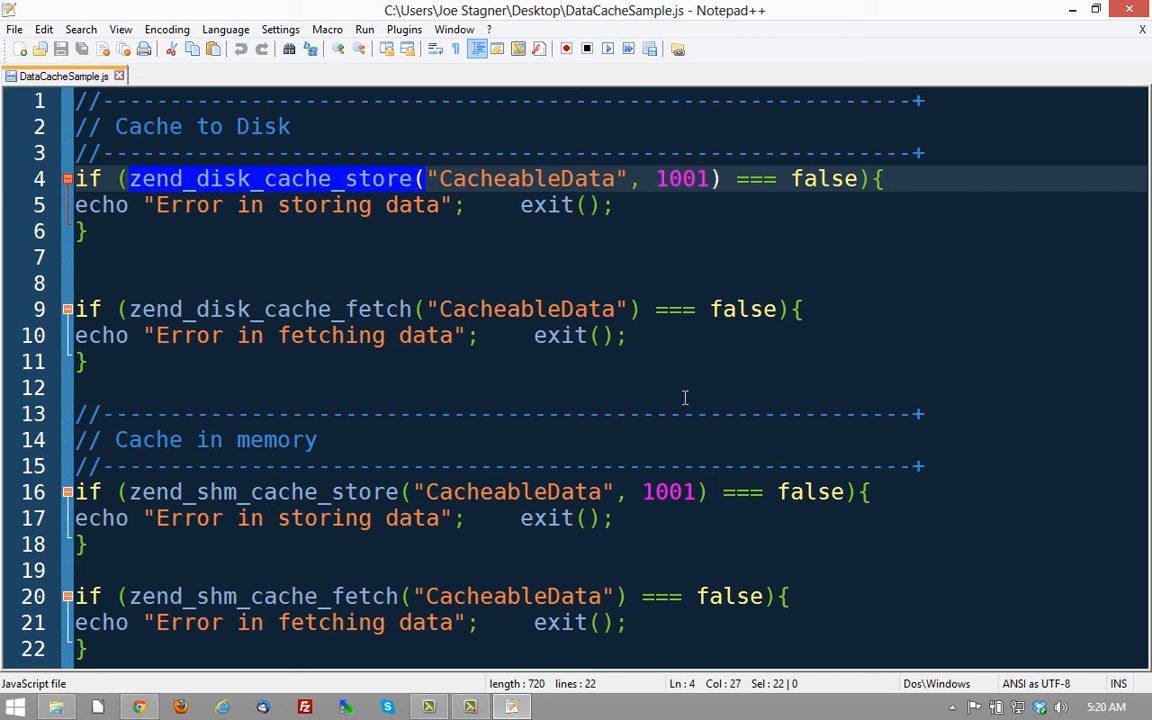
Highlight zend_shm_cache_store and the CacheableData key on line 16 of DataCacheSample.js.
{"action": "left_click", "coordinate": [207, 491]}
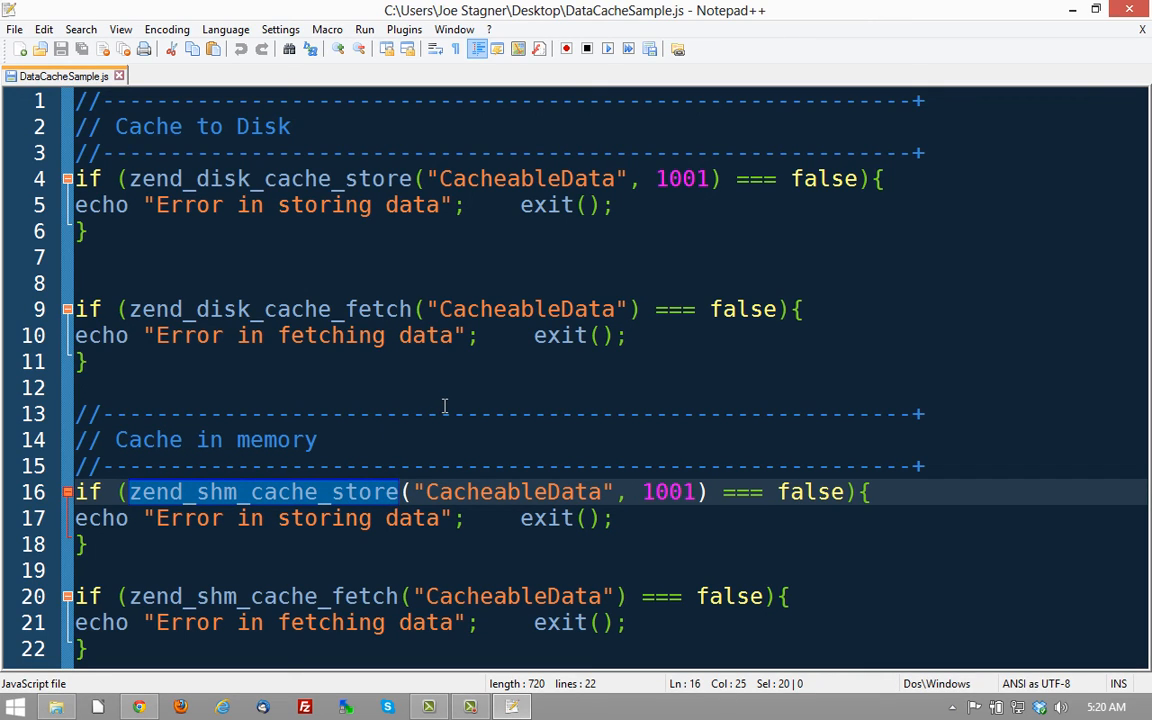
{"action": "mouse_move", "coordinate": [545, 490]}
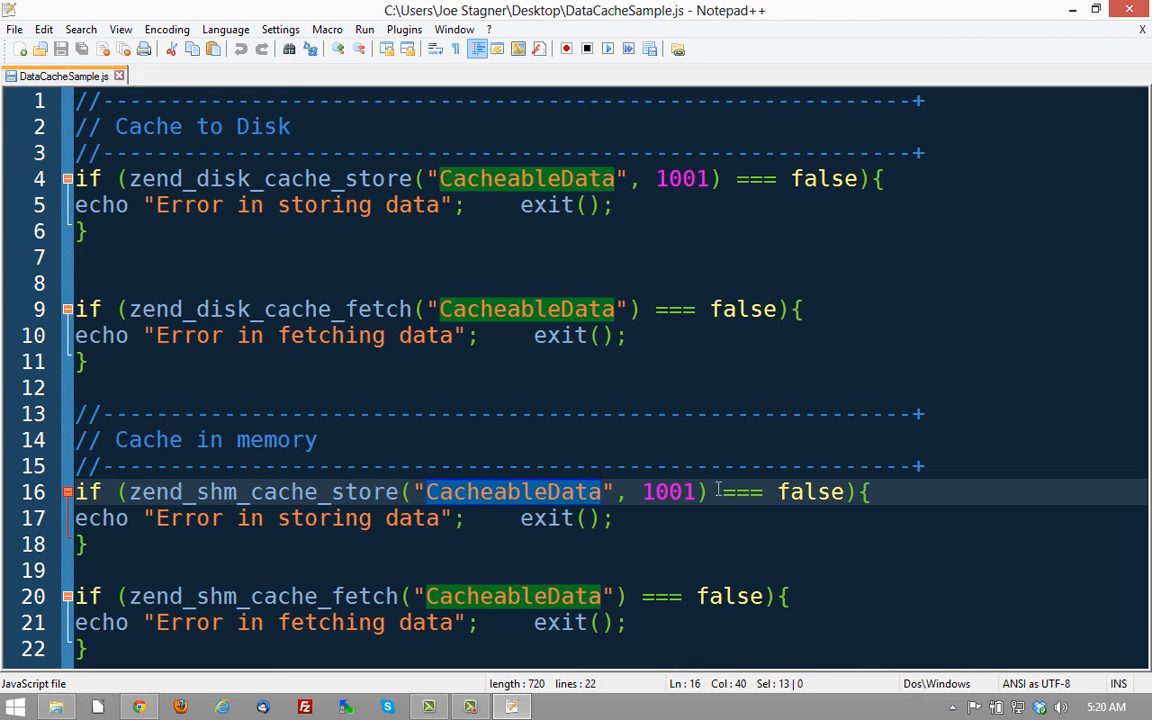
{"action": "double_click", "coordinate": [668, 491]}
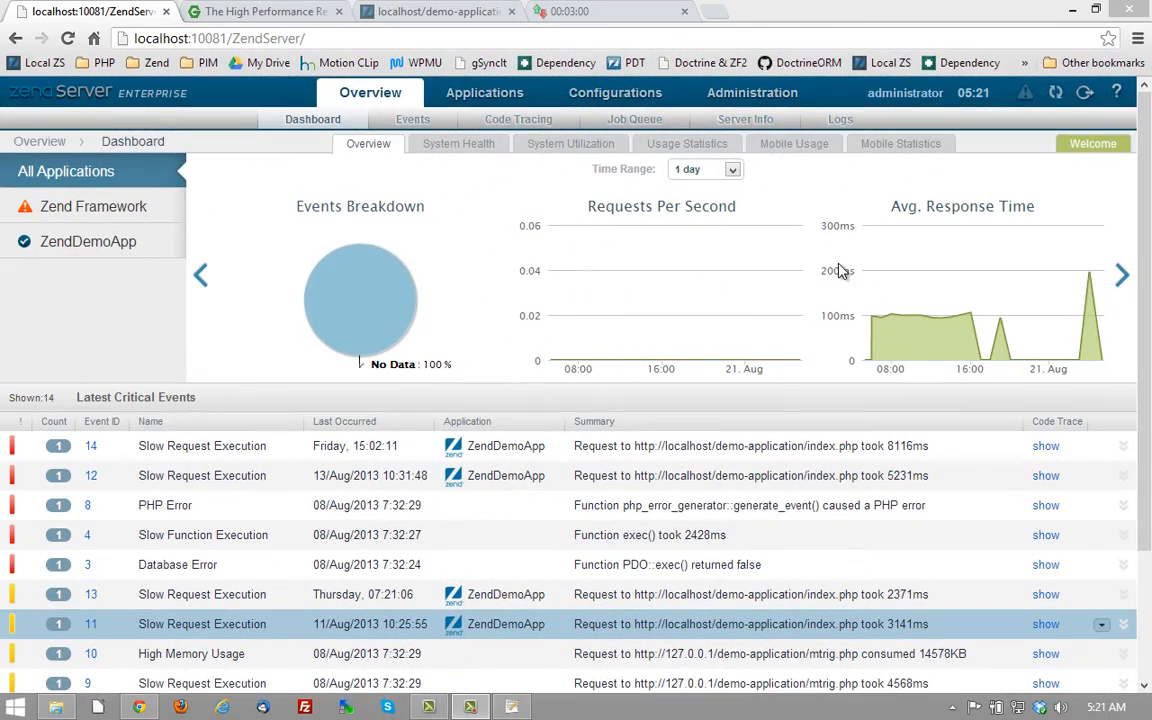
{"action": "mouse_move", "coordinate": [797, 281]}
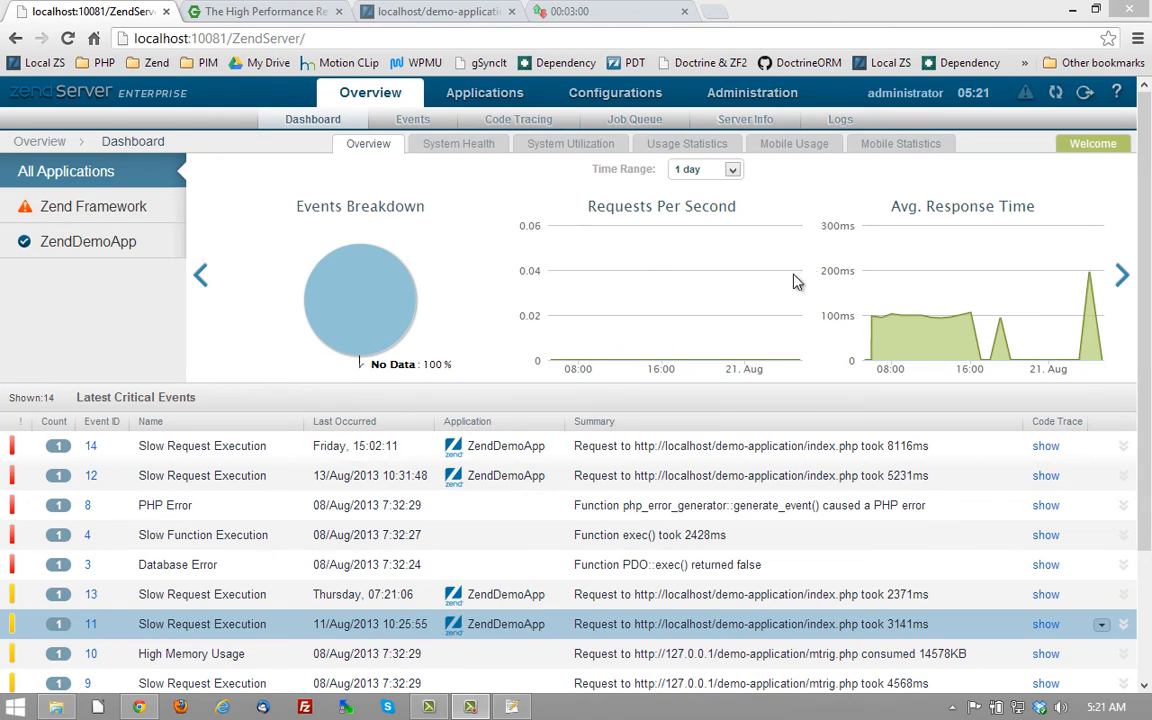
Open Overview > Job Queue, which shows zero jobs and no results.
{"action": "left_click", "coordinate": [634, 119]}
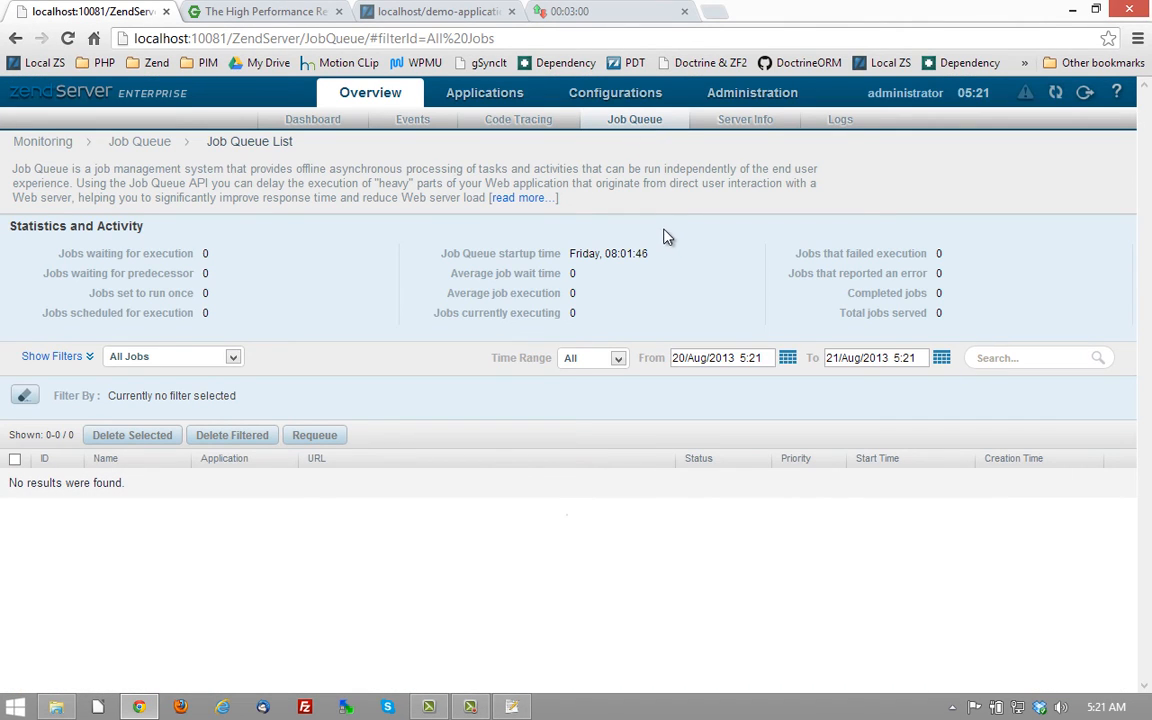
{"action": "mouse_move", "coordinate": [575, 590]}
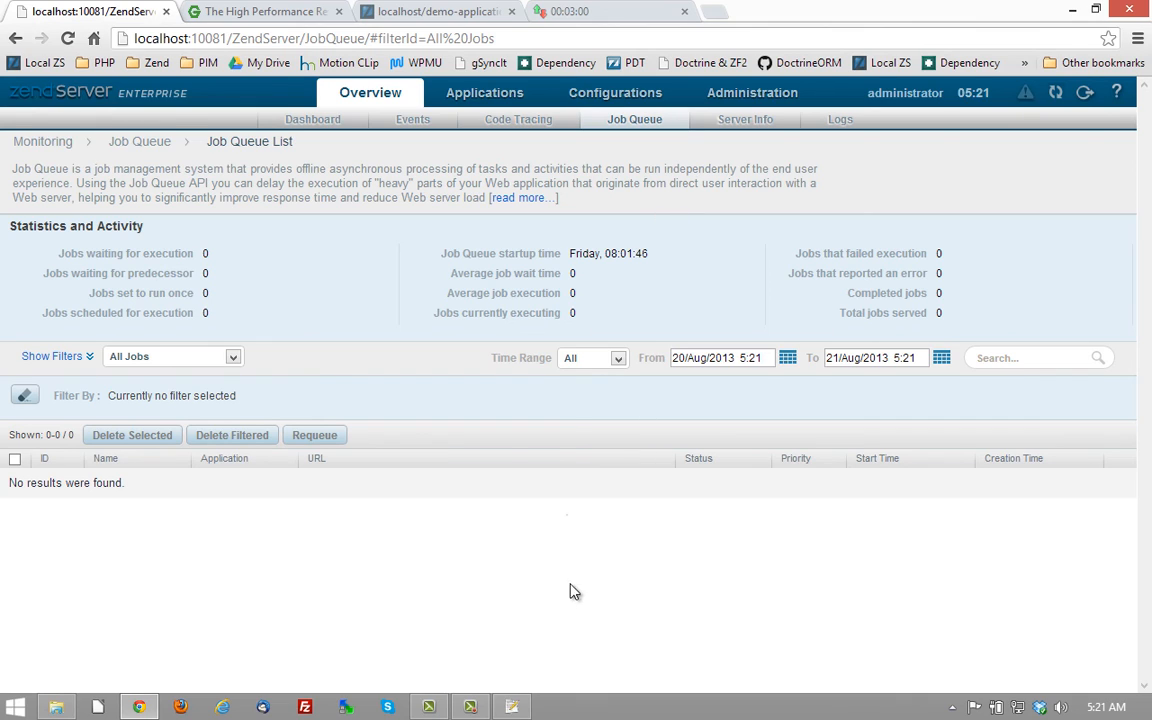
{"action": "mouse_move", "coordinate": [555, 609]}
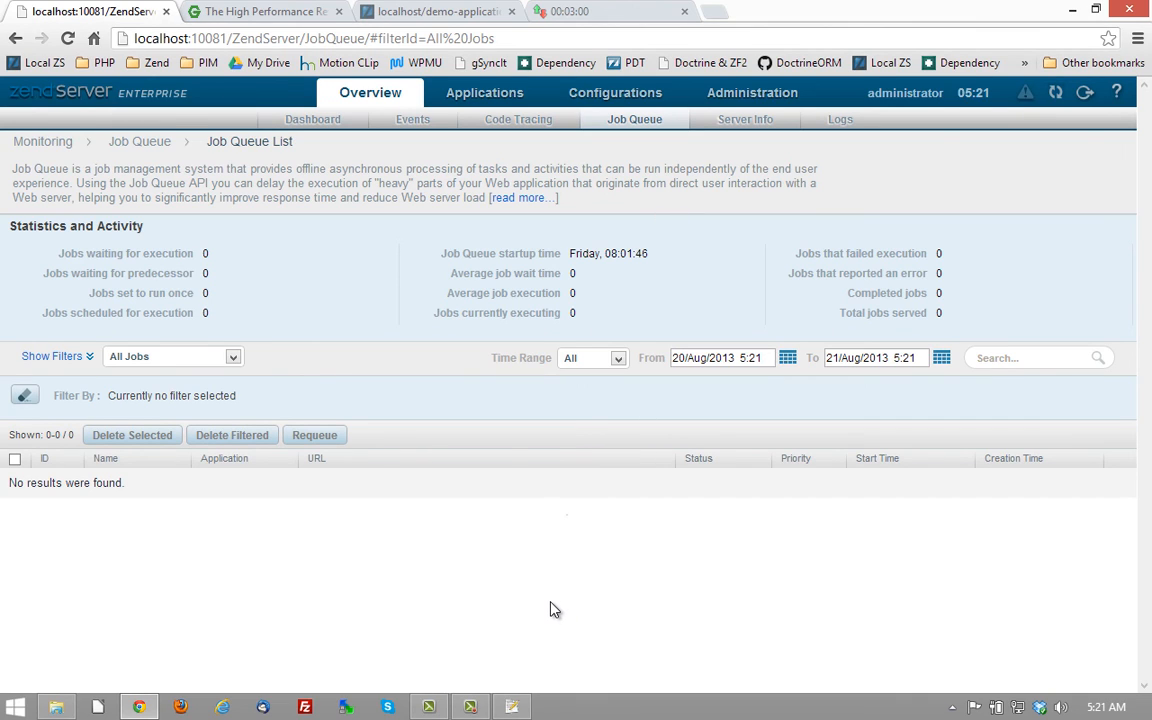